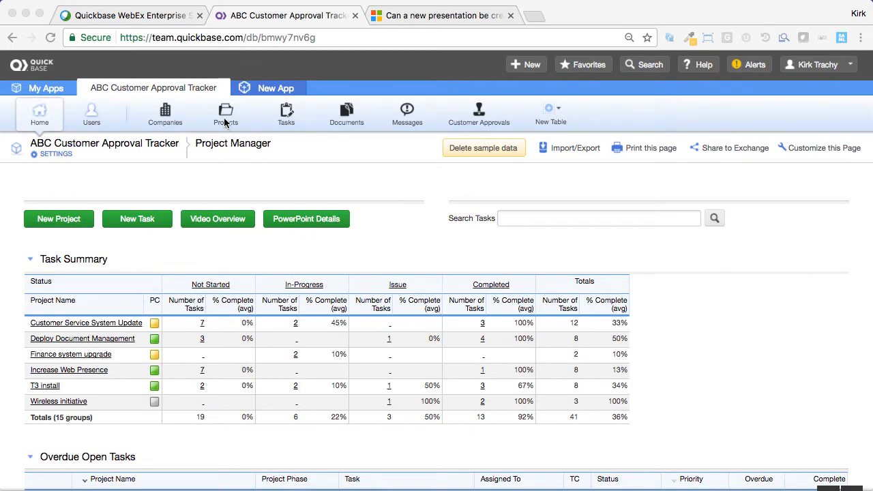
- Open Increase Web Presence from the Projects list and scroll through its tasks, messages and approvals
{"action": "left_click", "coordinate": [226, 114]}
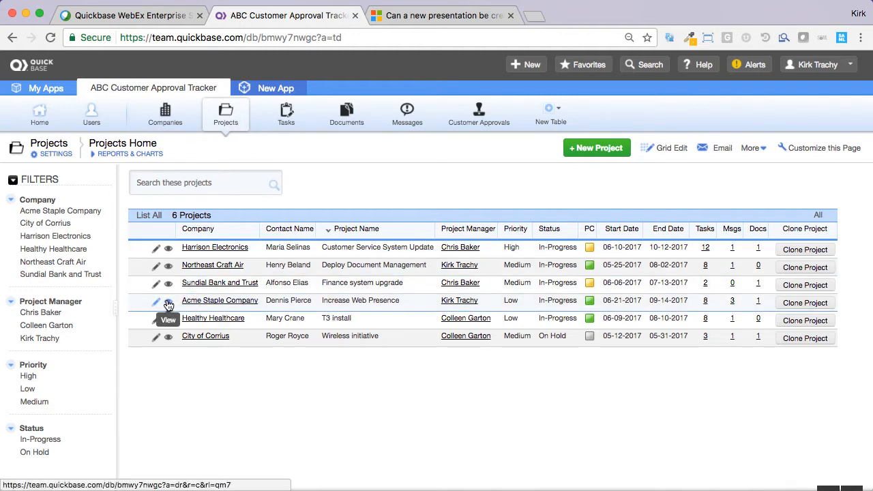
{"action": "left_click", "coordinate": [169, 300]}
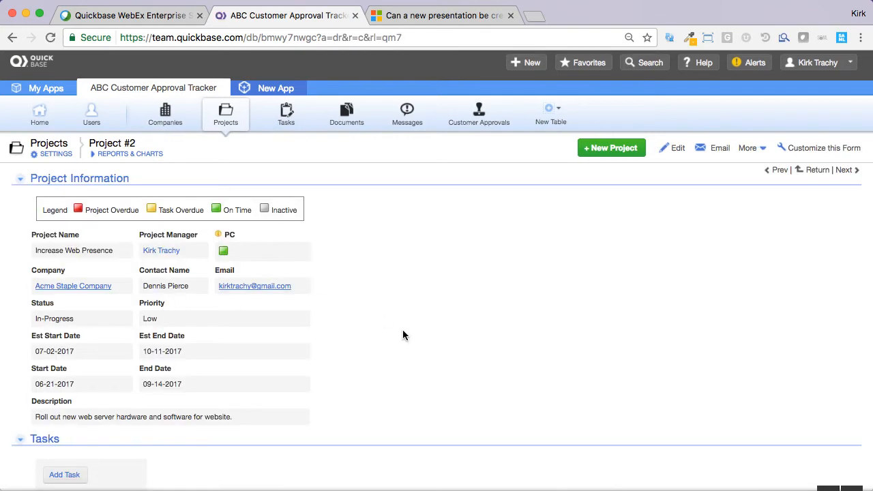
{"action": "scroll", "scroll_direction": "down", "scroll_amount": 3}
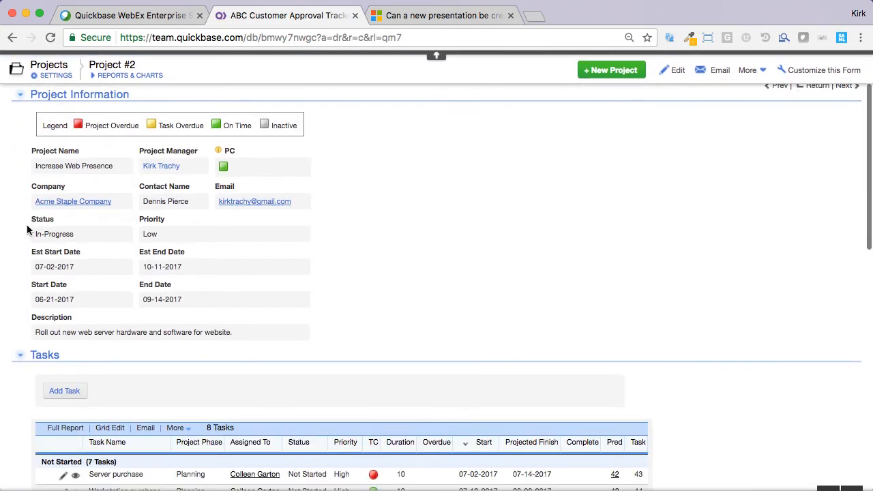
{"action": "mouse_move", "coordinate": [371, 323]}
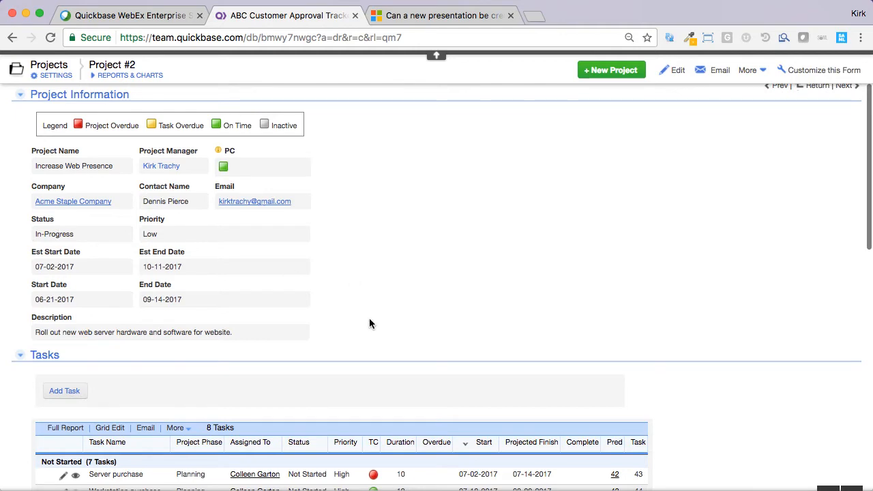
{"action": "scroll", "scroll_direction": "down", "scroll_amount": 3}
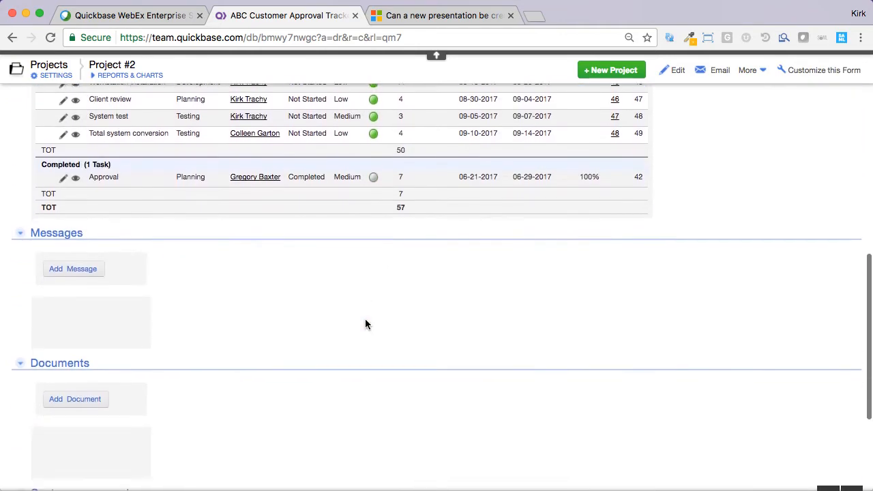
{"action": "scroll", "scroll_direction": "down", "scroll_amount": 3}
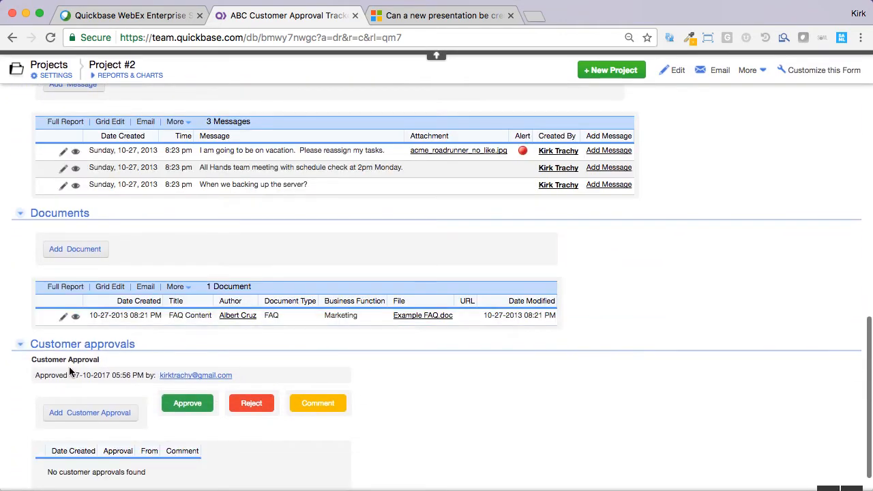
{"action": "mouse_move", "coordinate": [278, 437]}
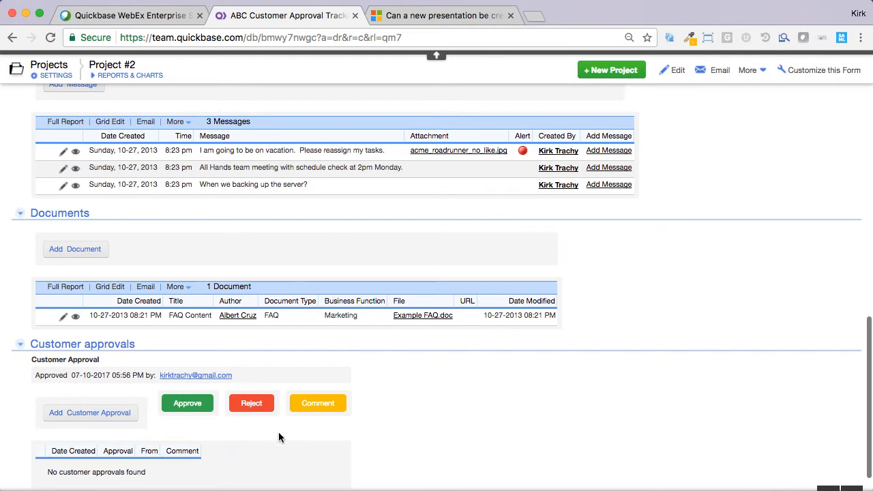
{"action": "mouse_move", "coordinate": [383, 373]}
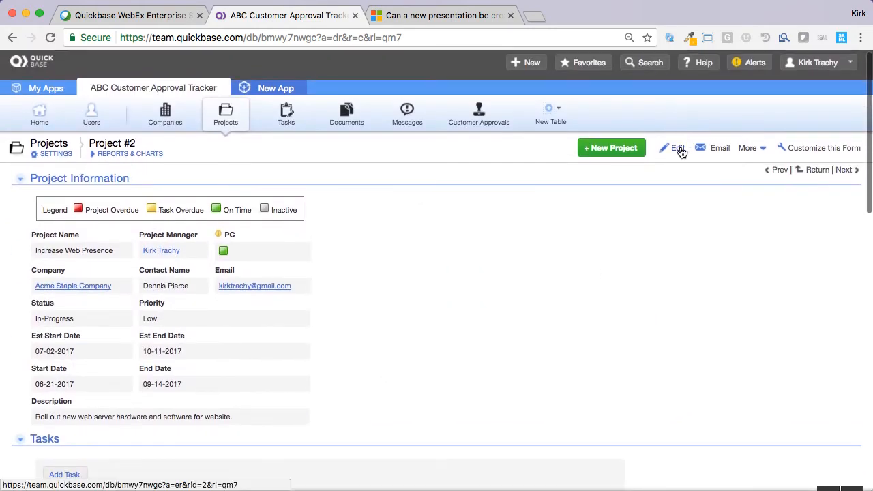
- Edit the Increase Web Presence project, set Status to Completed, and save
{"action": "left_click", "coordinate": [678, 148]}
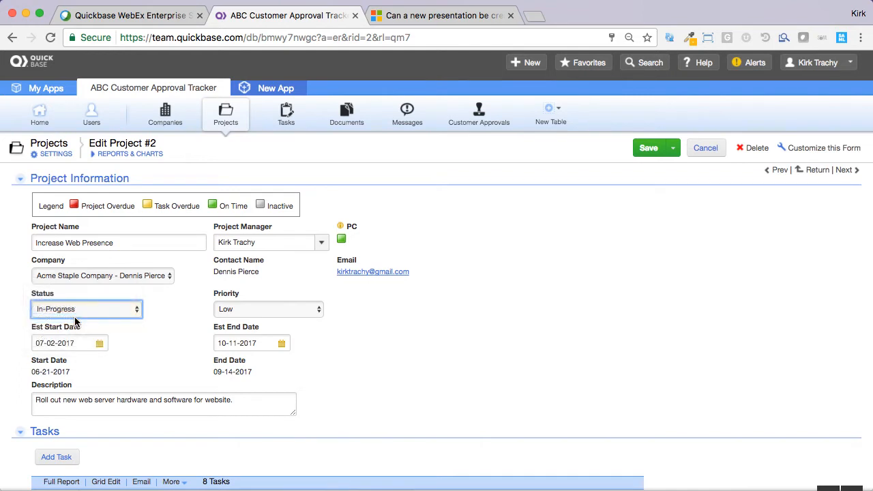
{"action": "left_click", "coordinate": [87, 309]}
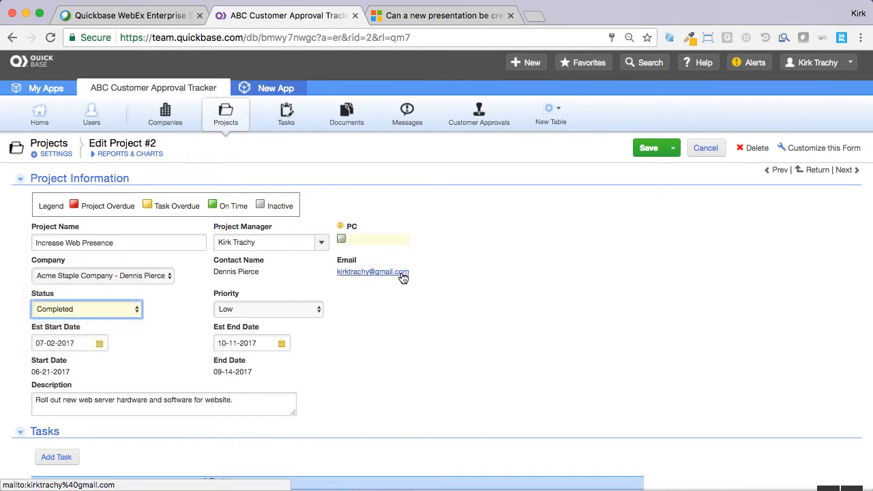
{"action": "mouse_move", "coordinate": [581, 196]}
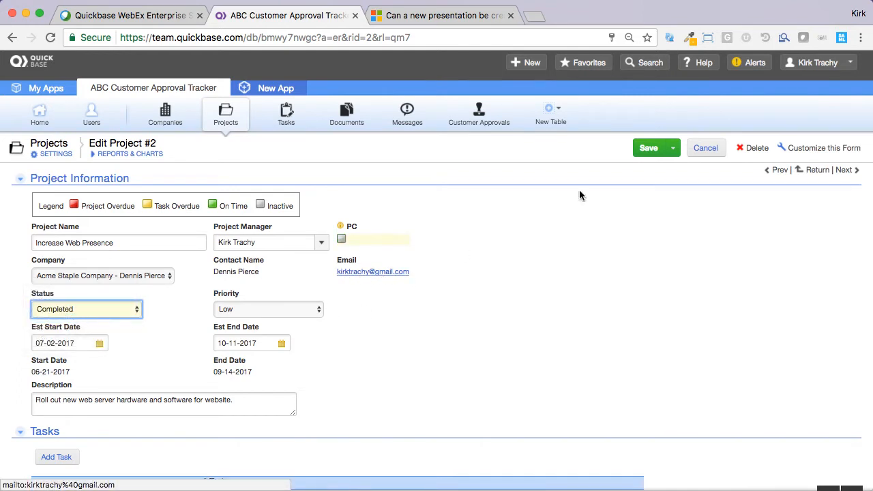
{"action": "left_click", "coordinate": [648, 147]}
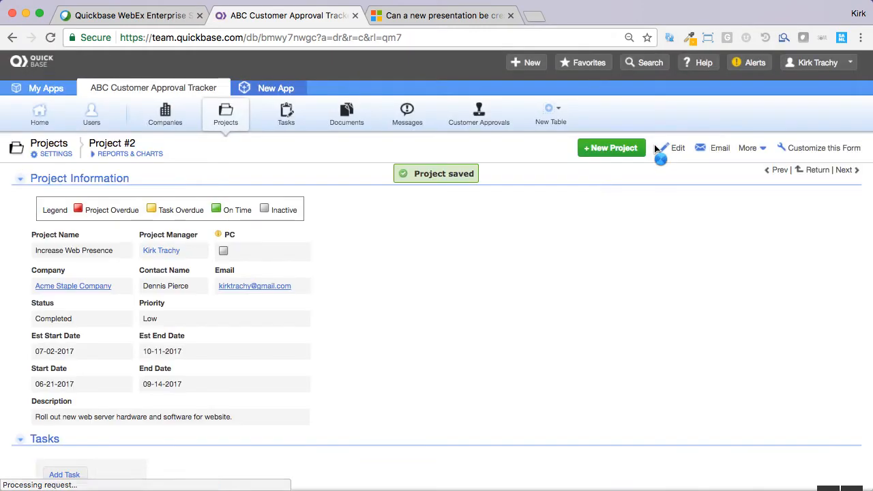
{"action": "scroll", "scroll_direction": "down", "scroll_amount": 3}
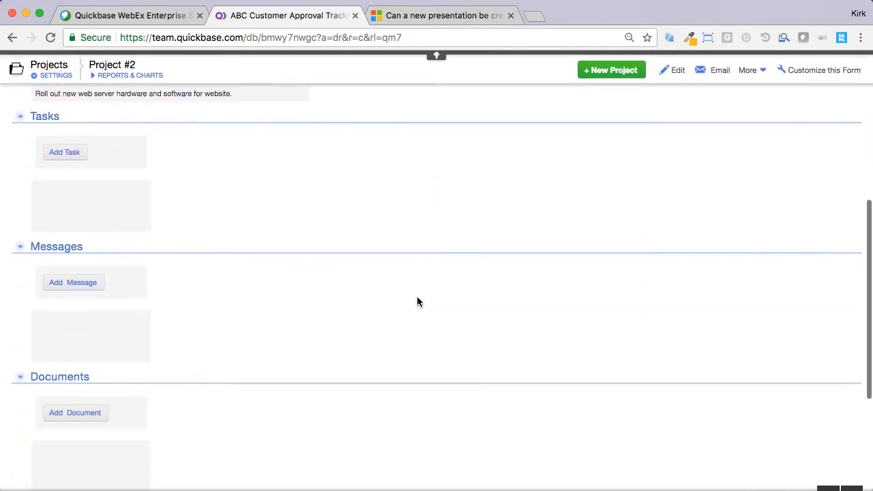
{"action": "scroll", "scroll_direction": "down", "scroll_amount": 3}
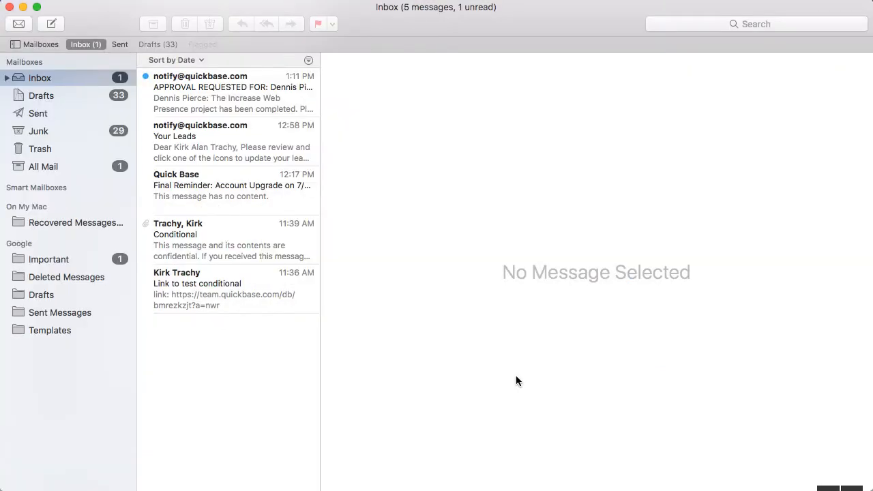
{"action": "left_click", "coordinate": [232, 92]}
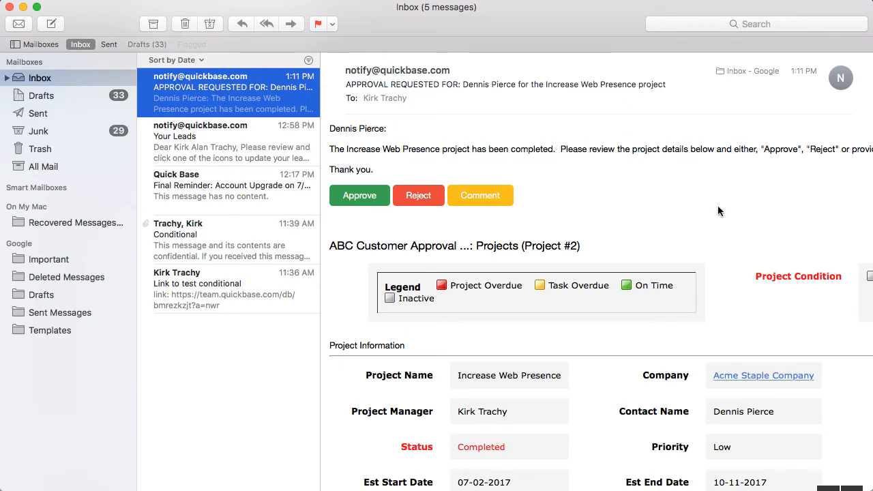
{"action": "mouse_move", "coordinate": [659, 234]}
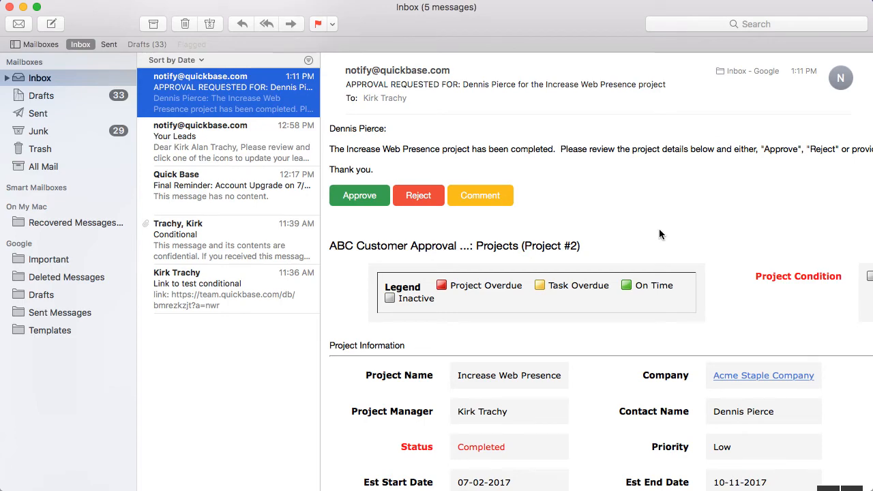
{"action": "scroll", "scroll_direction": "down", "scroll_amount": 3}
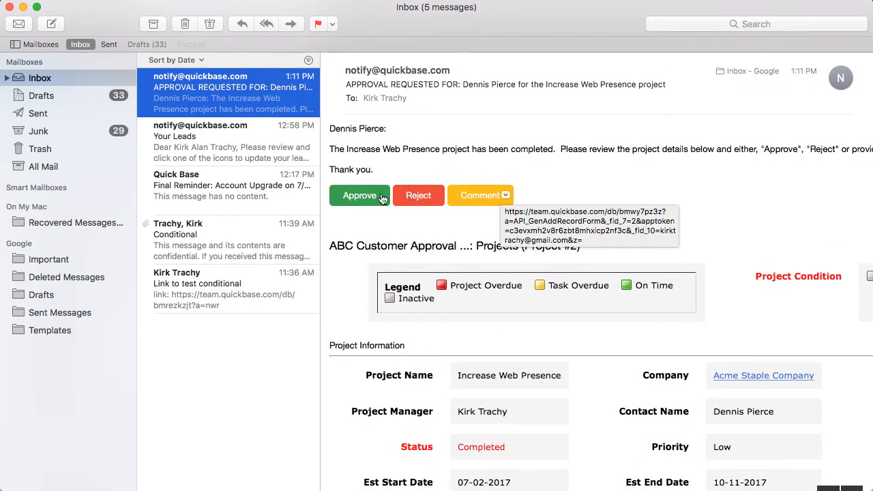
- Approve the completed project using the email's green Approve button
{"action": "left_click", "coordinate": [360, 195]}
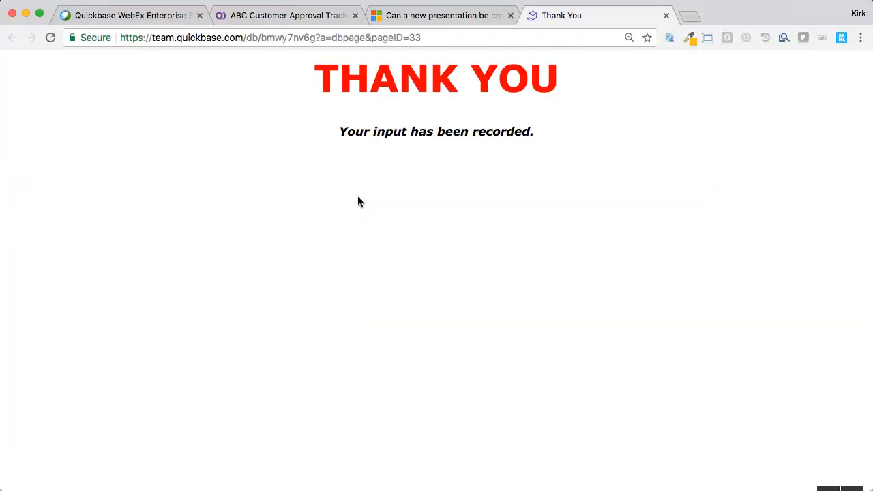
{"action": "mouse_move", "coordinate": [419, 107]}
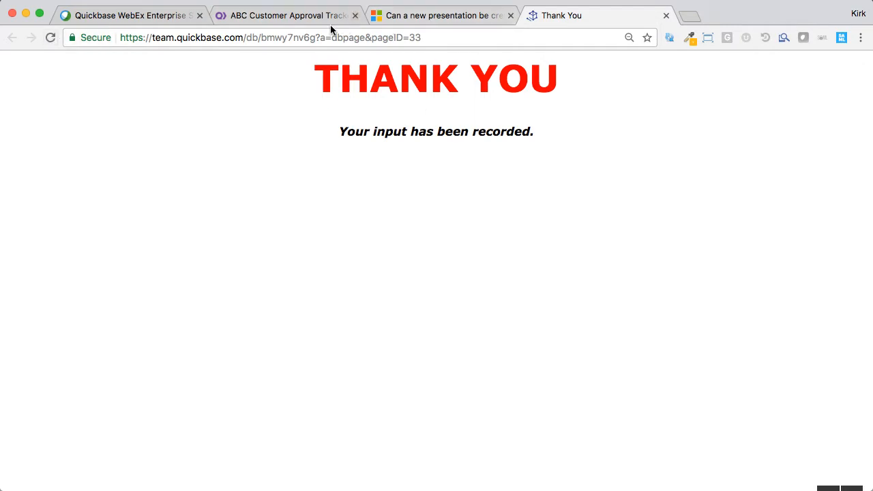
{"action": "left_click", "coordinate": [286, 15]}
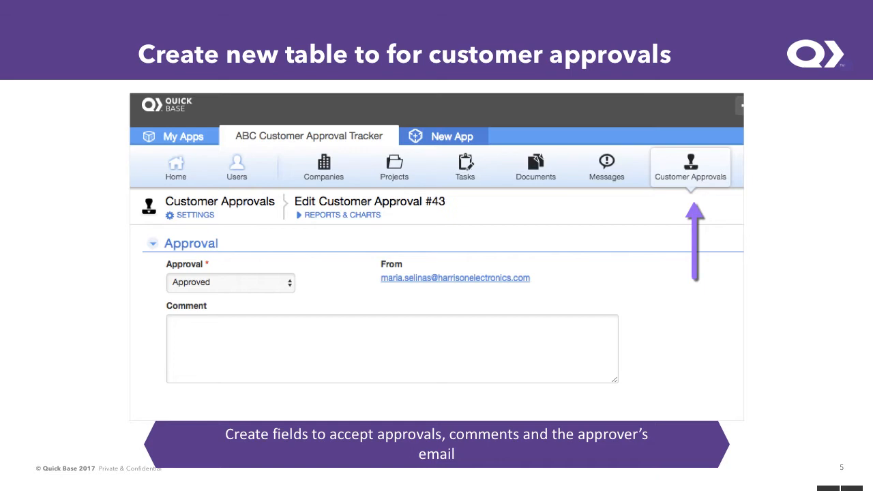
- Advance past the thankyou.html slide to the Non-Users role slide
{"action": "key", "text": "right"}
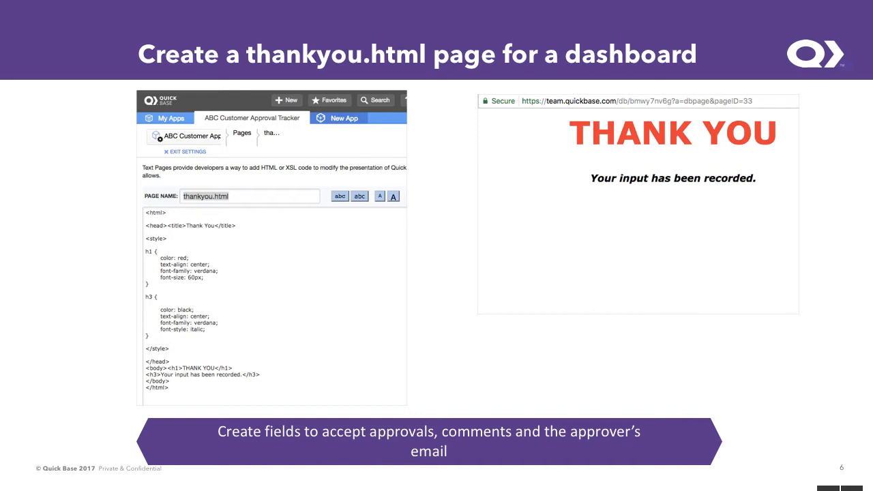
{"action": "key", "text": "right"}
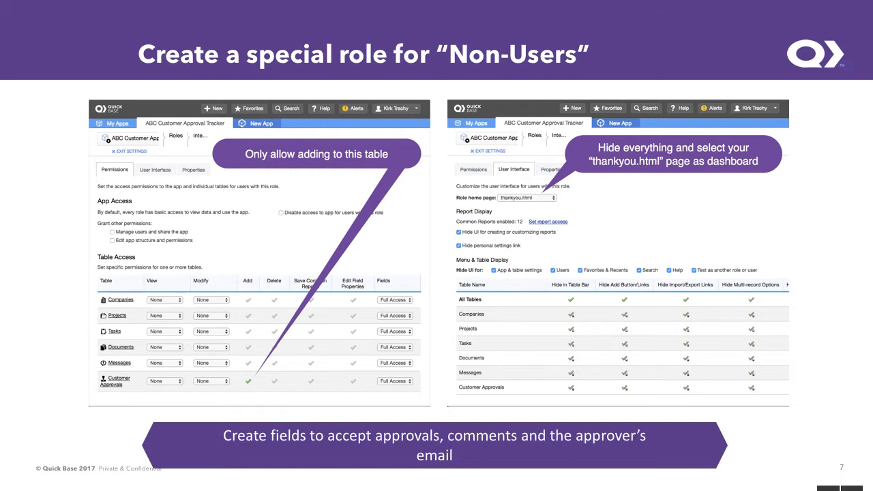
- Advance to slide 12, Create an open email notification
{"action": "key", "text": "right"}
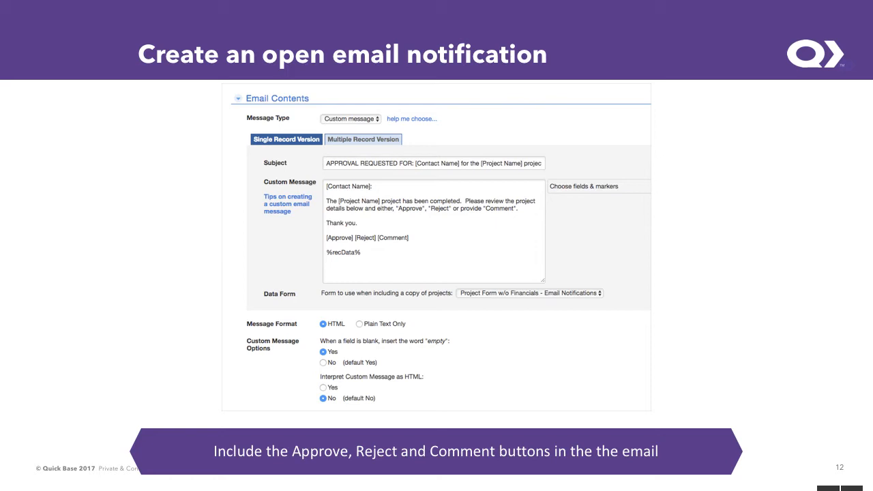
- Advance to slide 13, Create an Action when Customer Approves
{"action": "key", "text": "Right"}
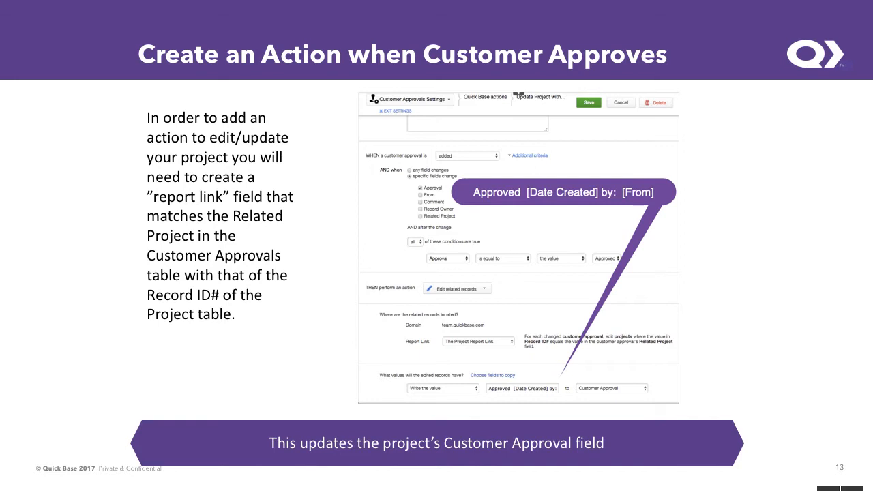
{"action": "key", "text": "Right"}
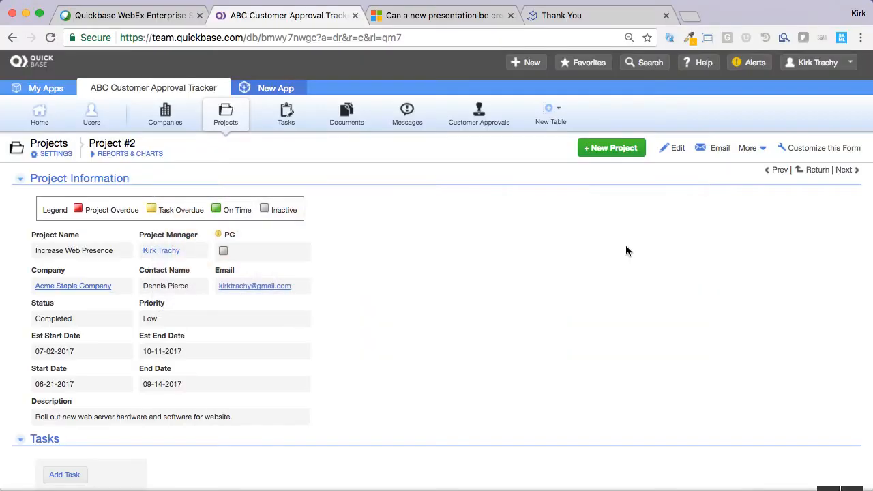
{"action": "mouse_move", "coordinate": [439, 215]}
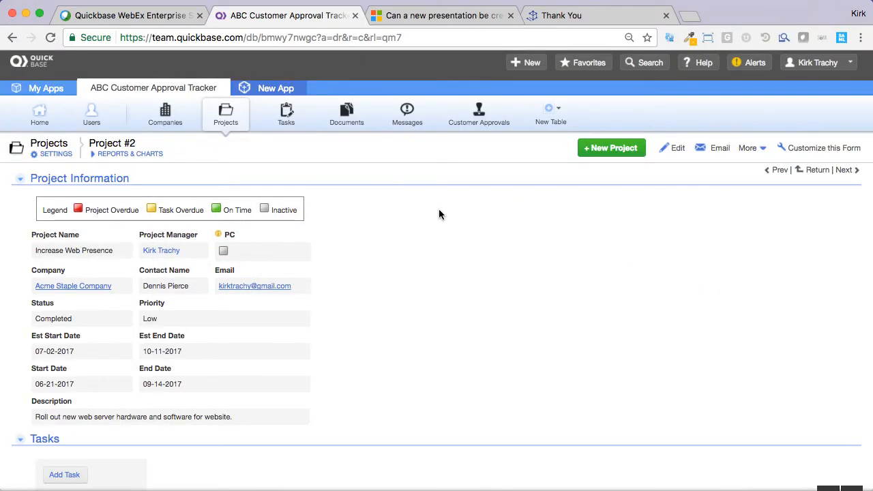
{"action": "mouse_move", "coordinate": [479, 113]}
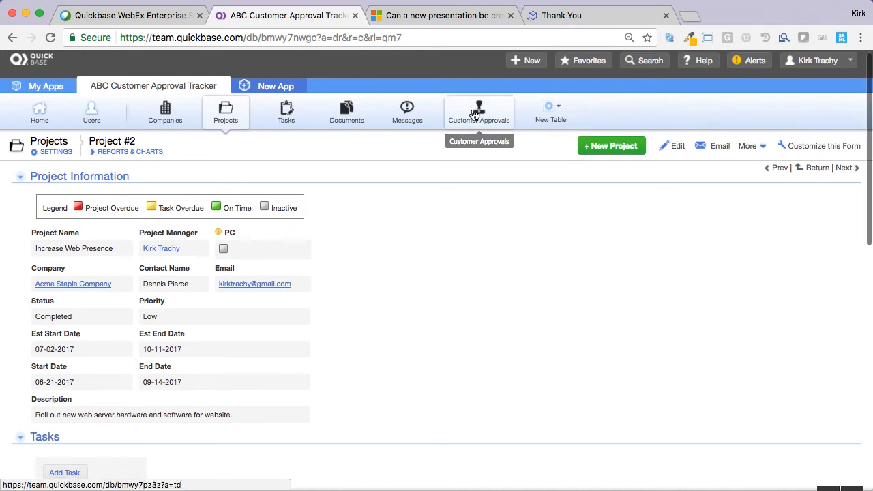
- Open the Customer Approvals tab to see both approved entries, including Increase Web Presence
{"action": "left_click", "coordinate": [478, 113]}
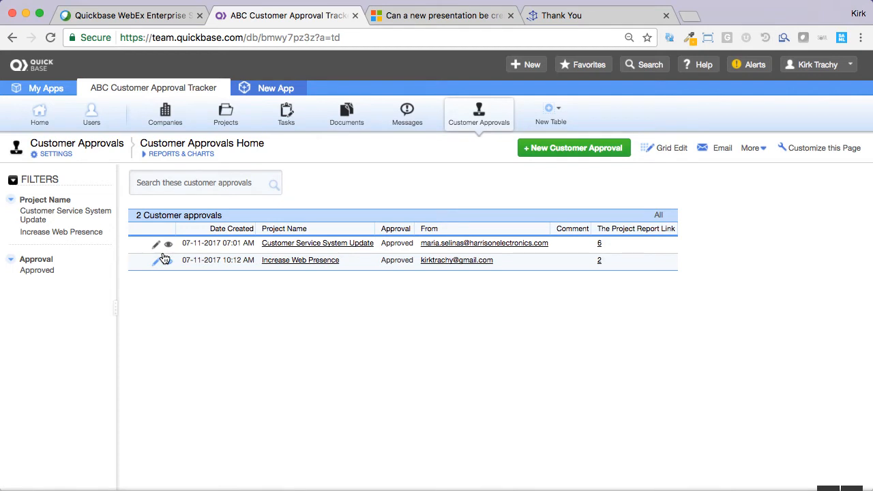
- View the Increase Web Presence approval, then use the email's Comment button for a new approval form
{"action": "left_click", "coordinate": [168, 260]}
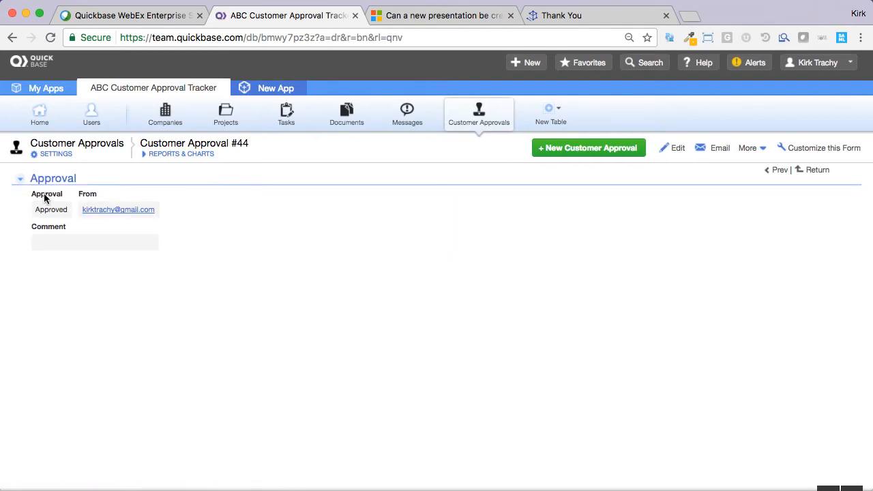
{"action": "mouse_move", "coordinate": [47, 233]}
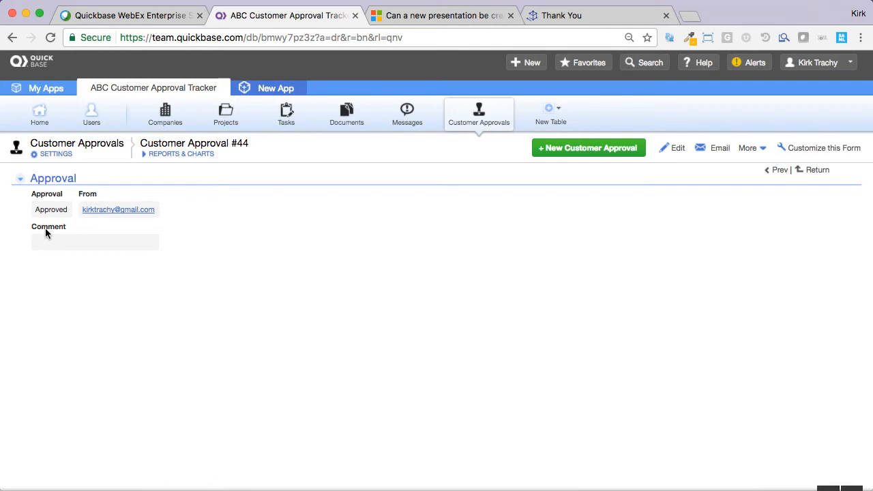
{"action": "mouse_move", "coordinate": [102, 192]}
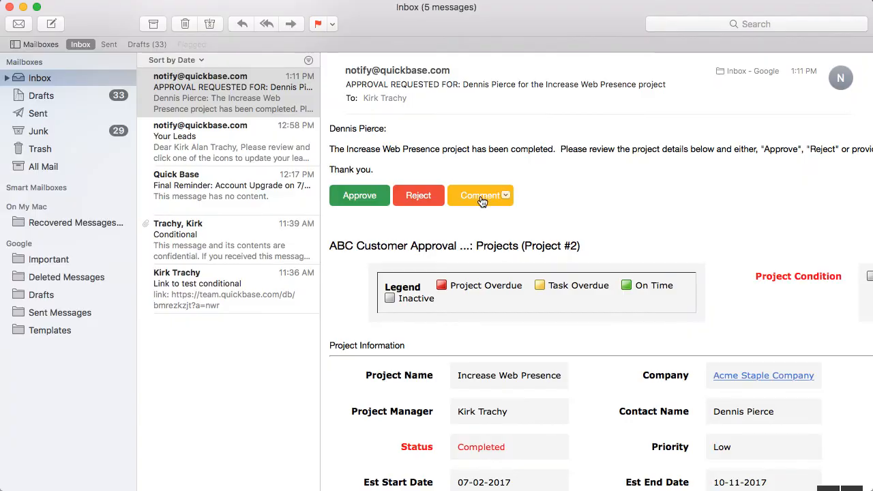
{"action": "left_click", "coordinate": [480, 195]}
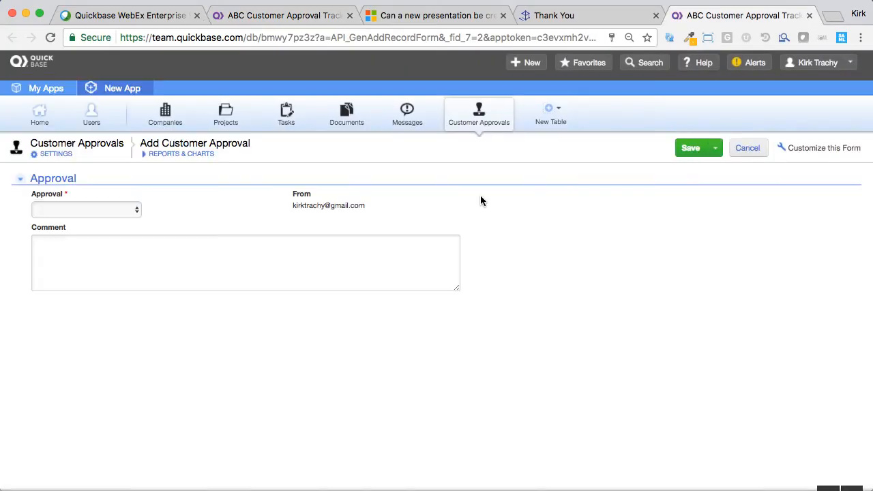
- Enter the comment 'Add a comment', set Approval to Approved, and save Customer Approval #45
{"action": "left_click", "coordinate": [87, 210]}
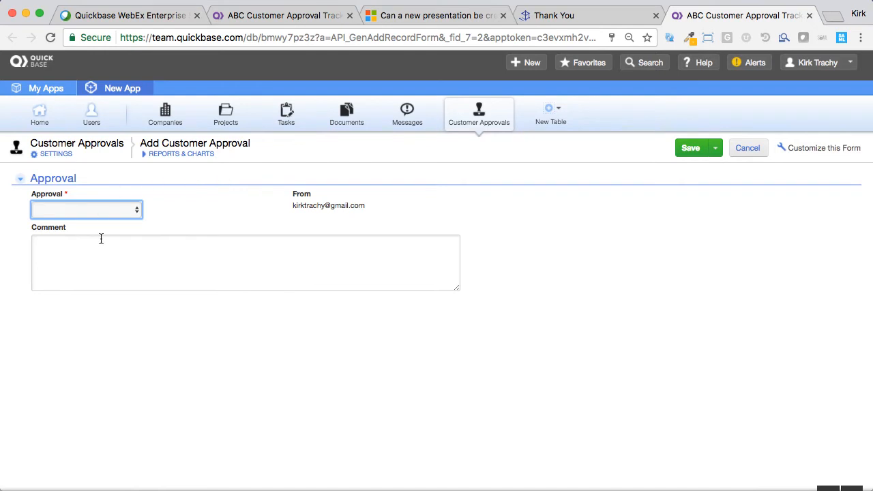
{"action": "mouse_move", "coordinate": [286, 114]}
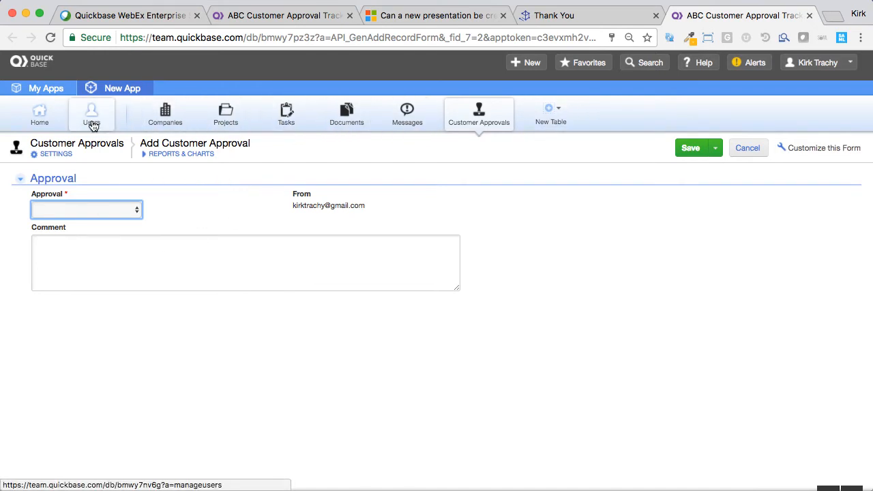
{"action": "mouse_move", "coordinate": [550, 114]}
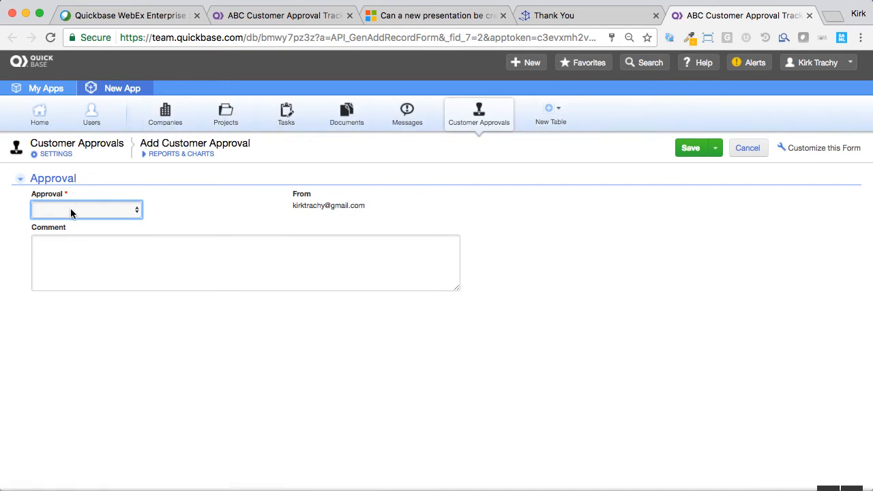
{"action": "left_click", "coordinate": [245, 263]}
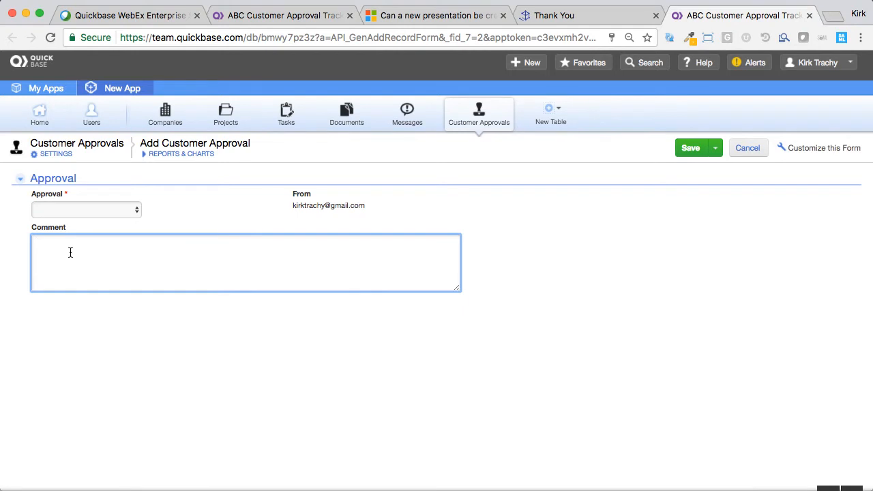
{"action": "type", "text": "Add a co"}
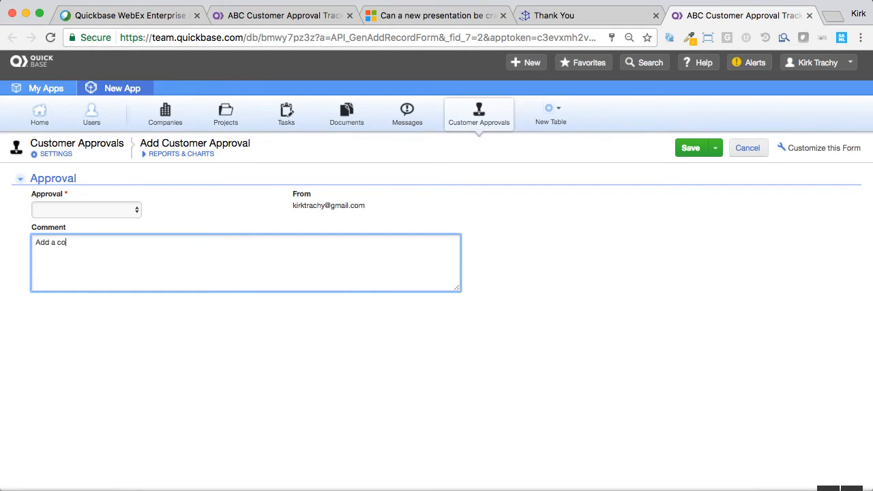
{"action": "left_click", "coordinate": [86, 209]}
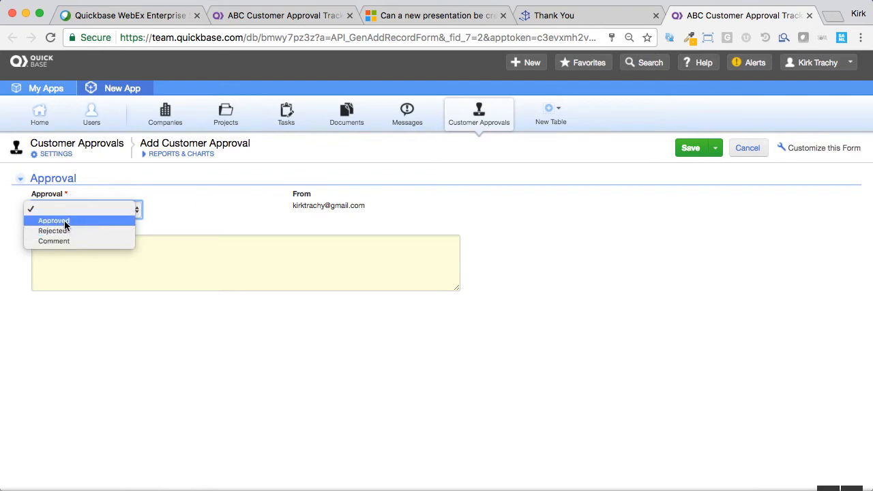
{"action": "left_click", "coordinate": [53, 220]}
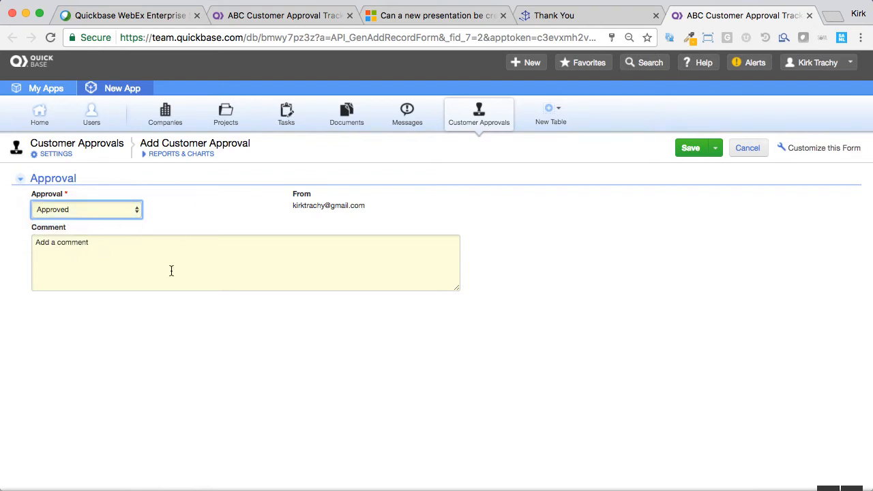
{"action": "mouse_move", "coordinate": [489, 284]}
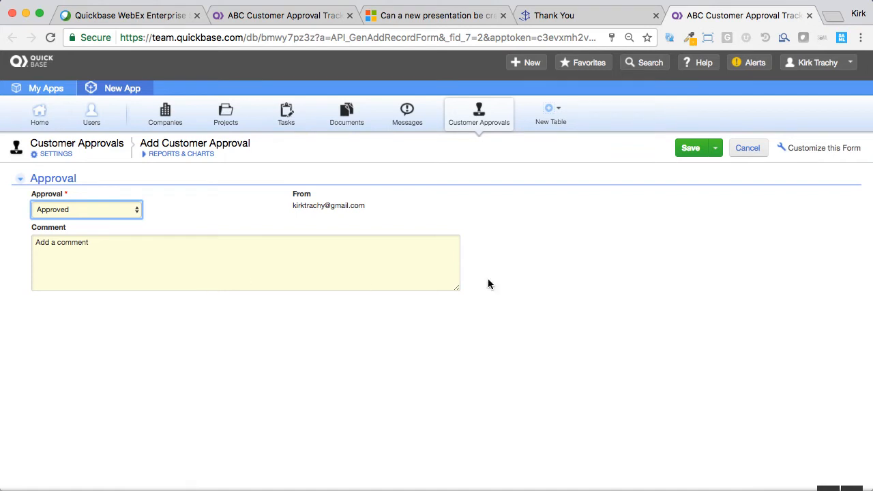
{"action": "mouse_move", "coordinate": [479, 122]}
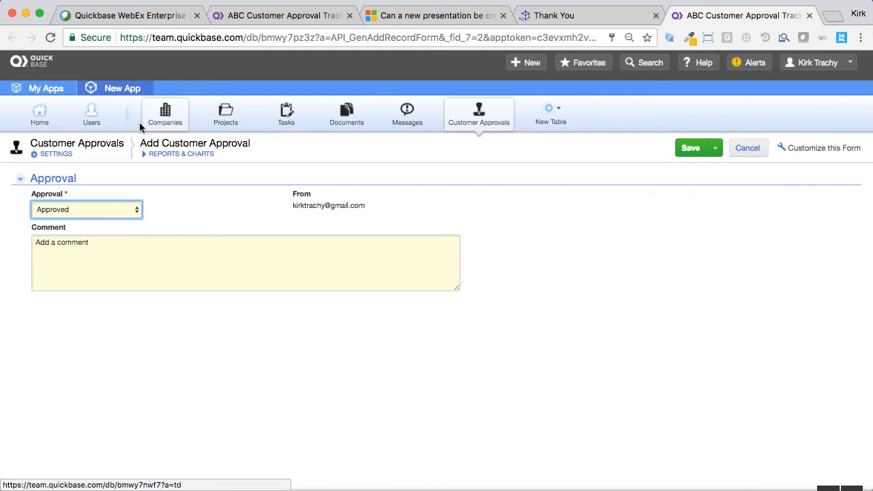
{"action": "left_click", "coordinate": [690, 147]}
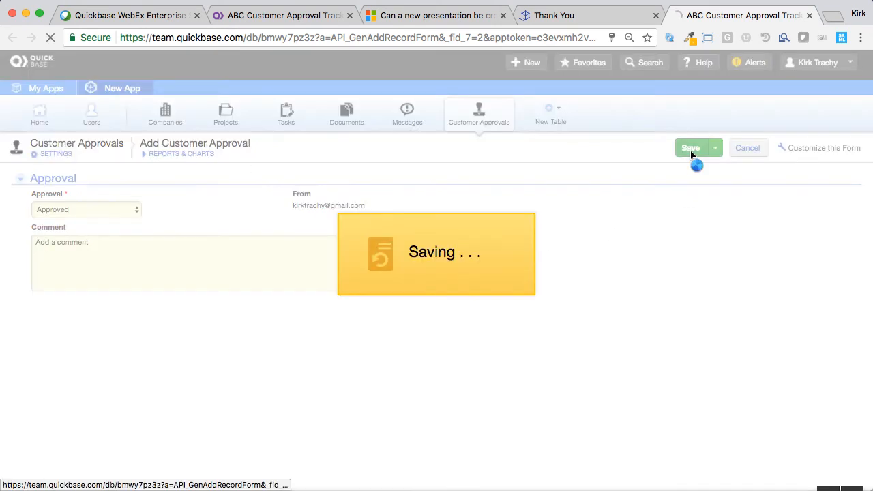
{"action": "left_click", "coordinate": [690, 148]}
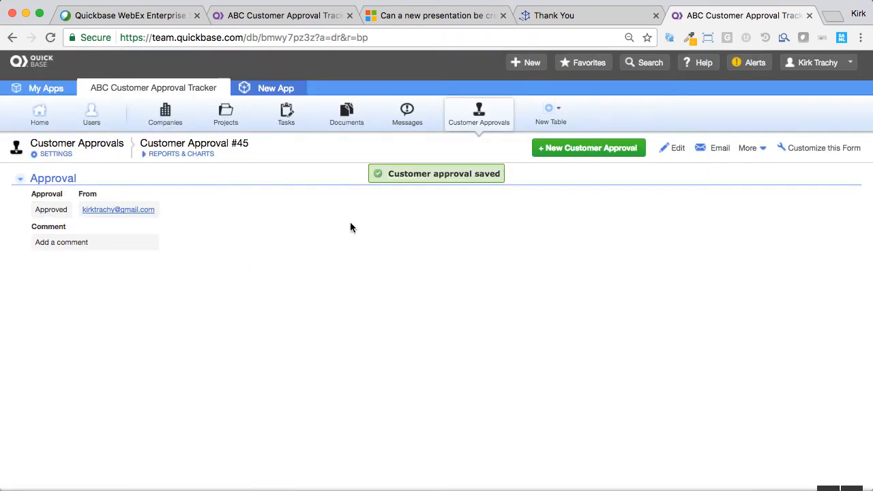
{"action": "mouse_move", "coordinate": [398, 232]}
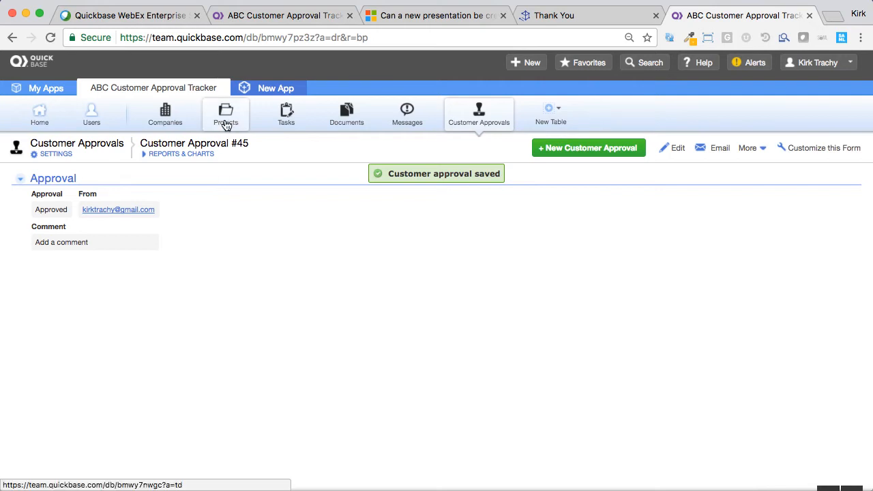
- Open the Increase Web Presence project and scroll to its customer approvals list
{"action": "left_click", "coordinate": [225, 114]}
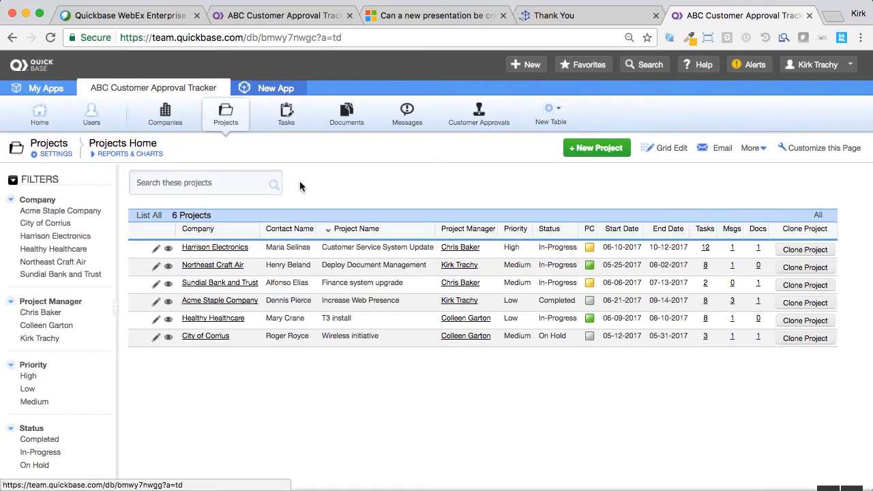
{"action": "left_click", "coordinate": [169, 301]}
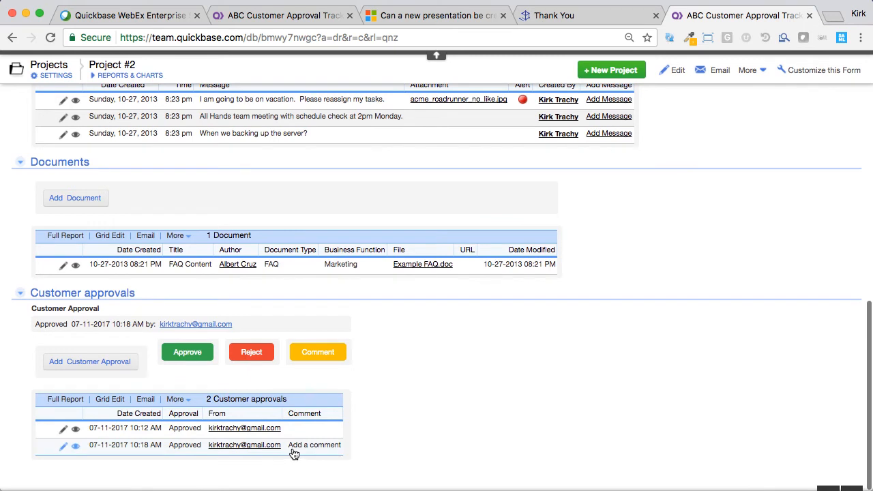
{"action": "mouse_move", "coordinate": [179, 454]}
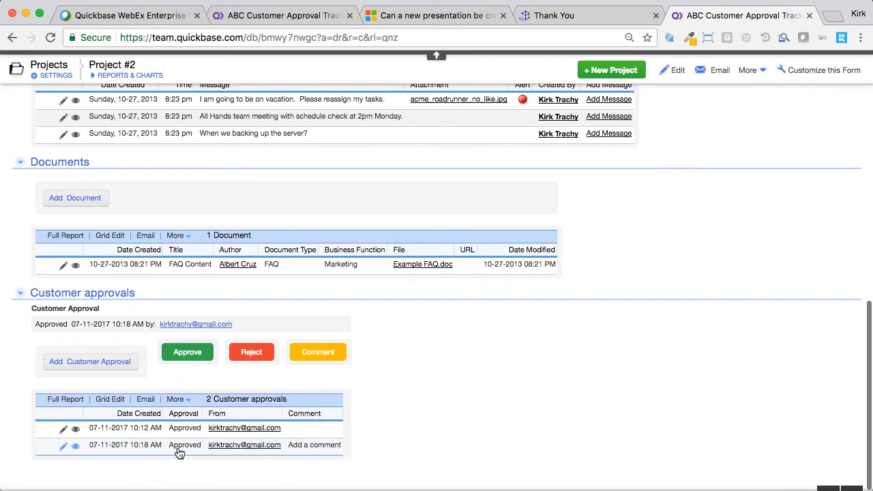
{"action": "mouse_move", "coordinate": [259, 457]}
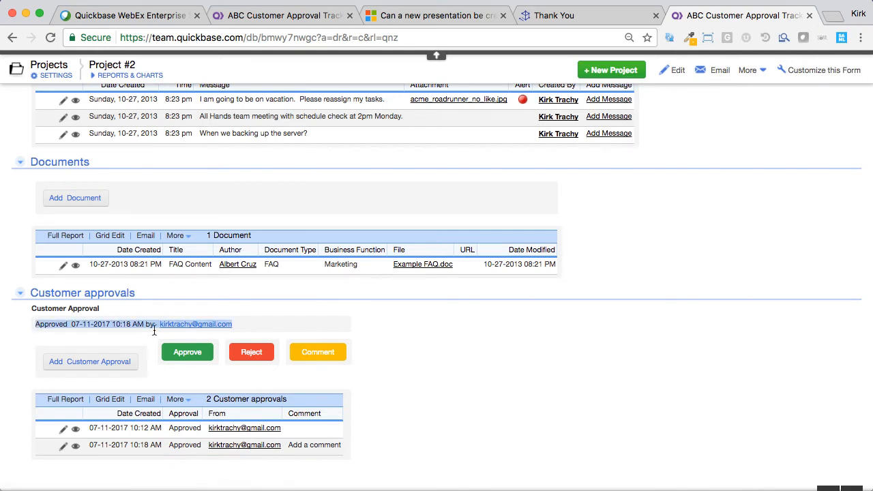
{"action": "mouse_move", "coordinate": [239, 324]}
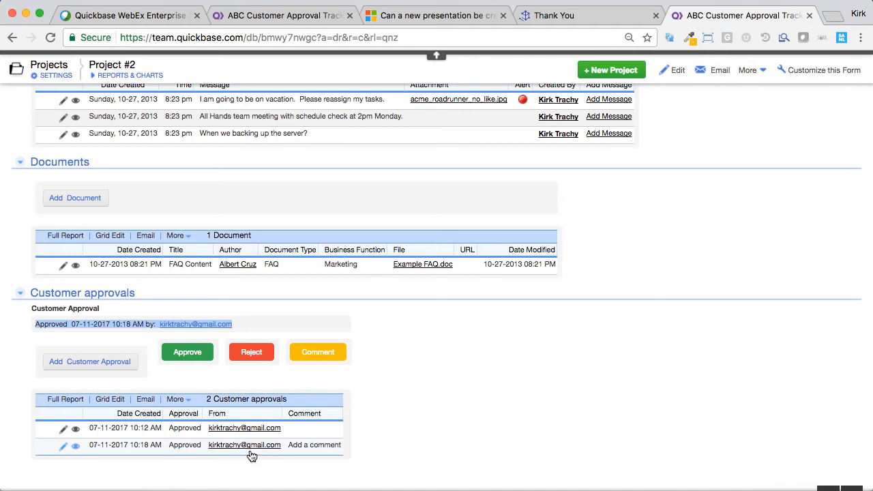
{"action": "mouse_move", "coordinate": [194, 454]}
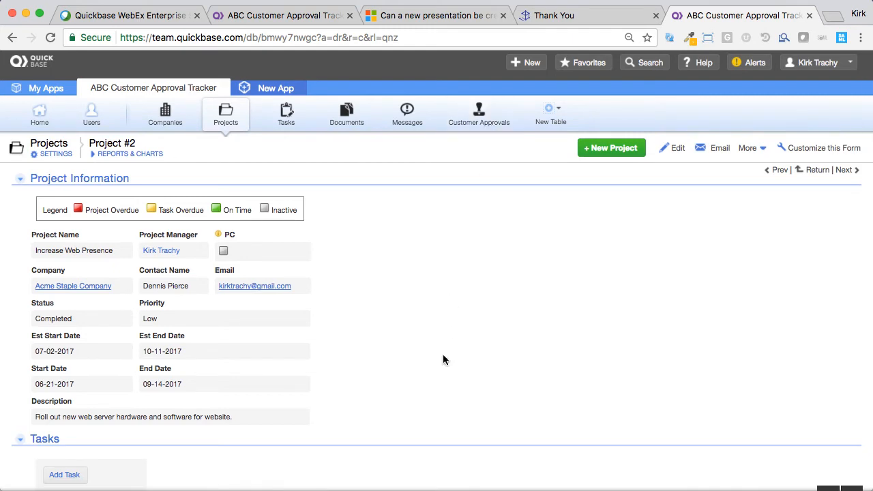
{"action": "scroll", "scroll_direction": "down", "scroll_amount": 3}
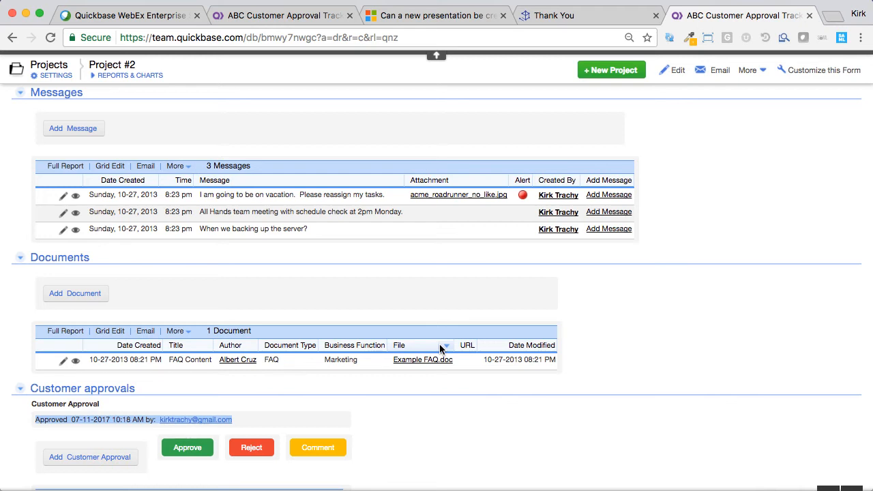
{"action": "scroll", "scroll_direction": "down", "scroll_amount": 3}
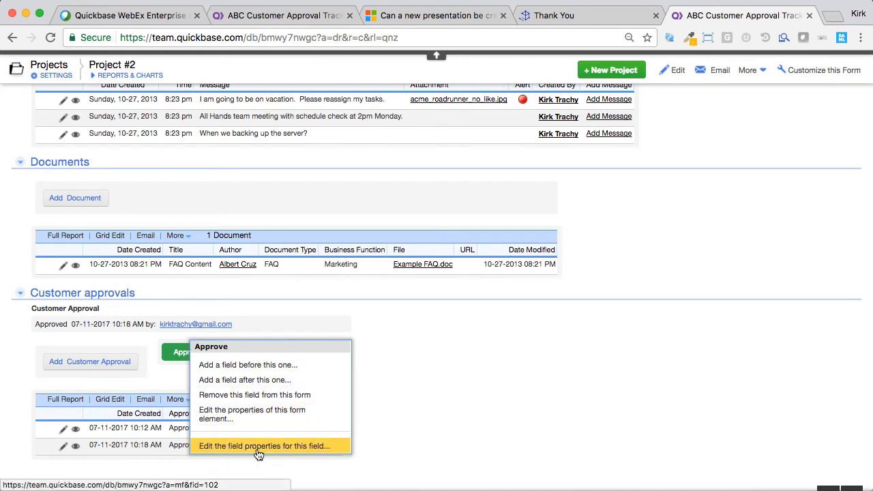
{"action": "left_click", "coordinate": [264, 445]}
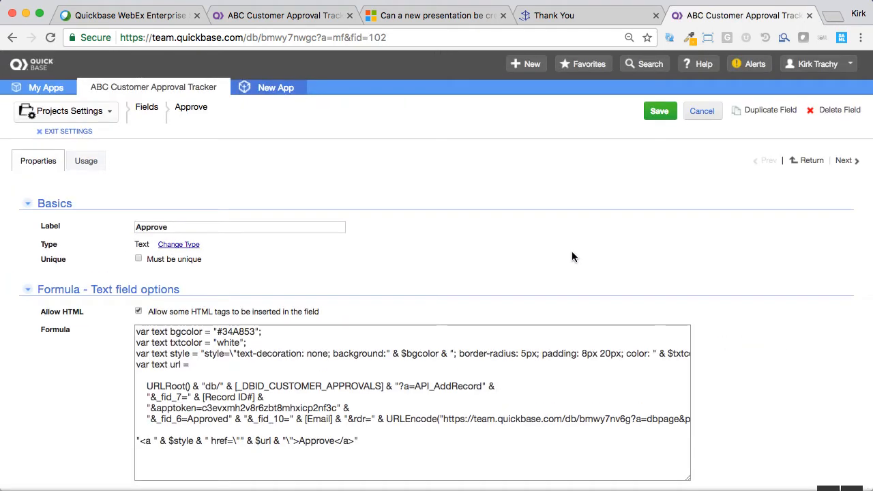
{"action": "scroll", "scroll_direction": "down", "scroll_amount": 3}
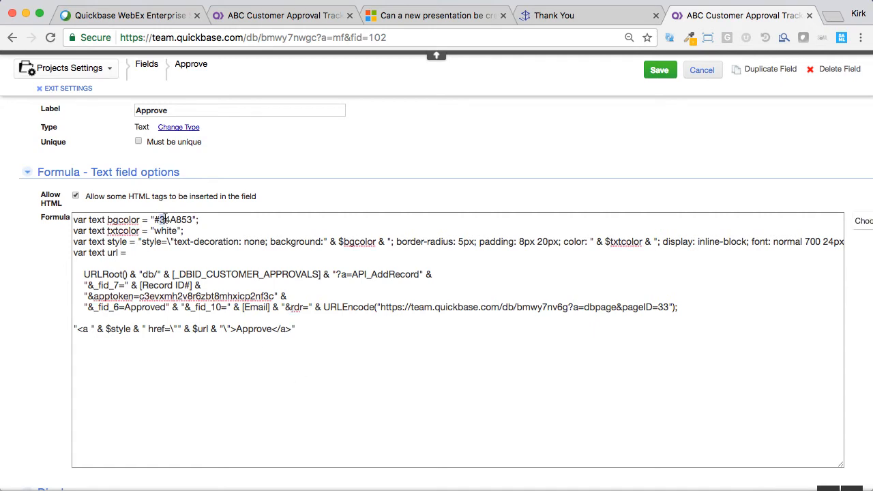
{"action": "double_click", "coordinate": [174, 219]}
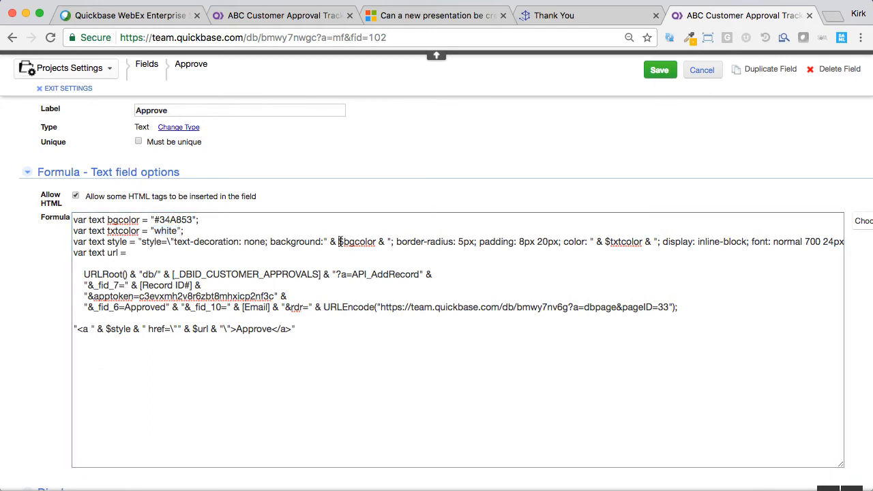
{"action": "double_click", "coordinate": [357, 242]}
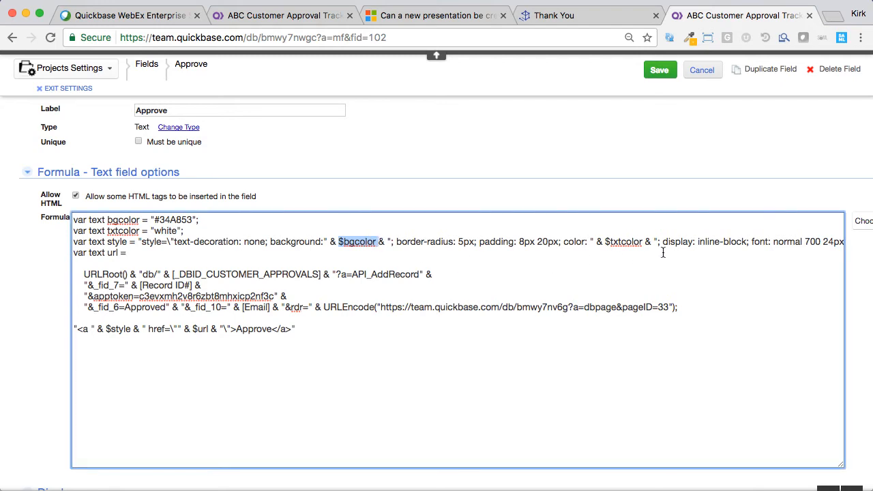
{"action": "double_click", "coordinate": [623, 242]}
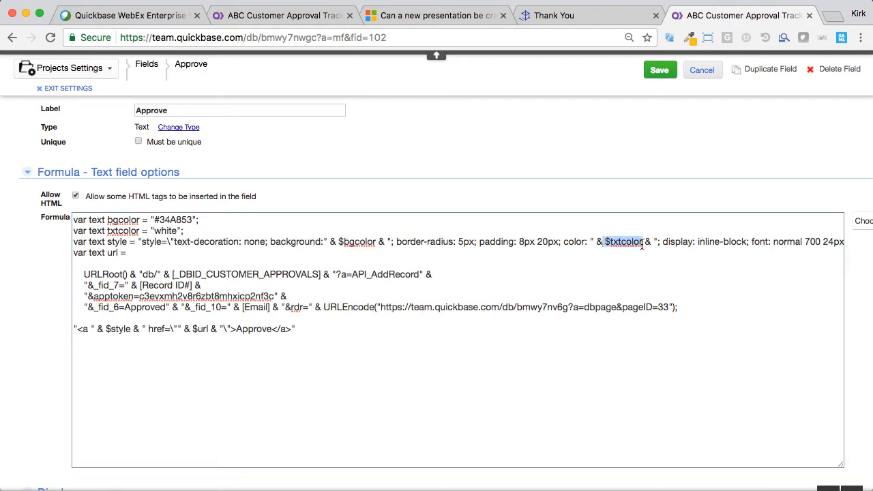
{"action": "left_click", "coordinate": [169, 225]}
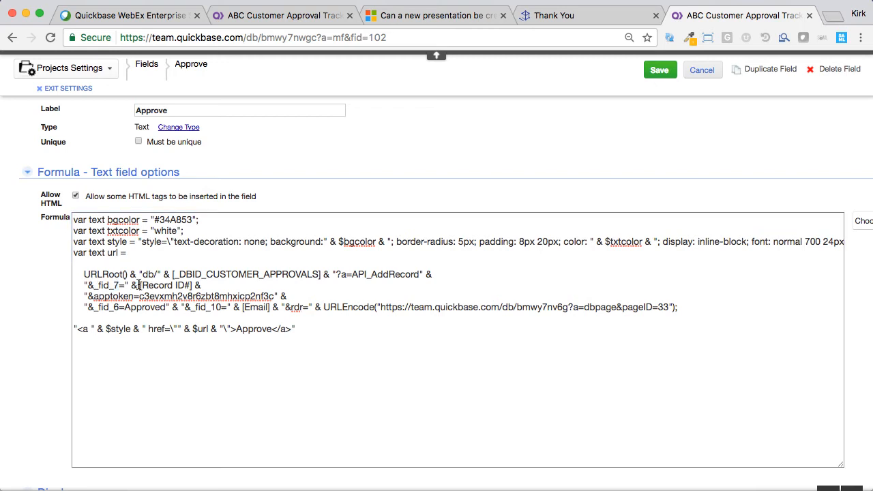
{"action": "double_click", "coordinate": [165, 285]}
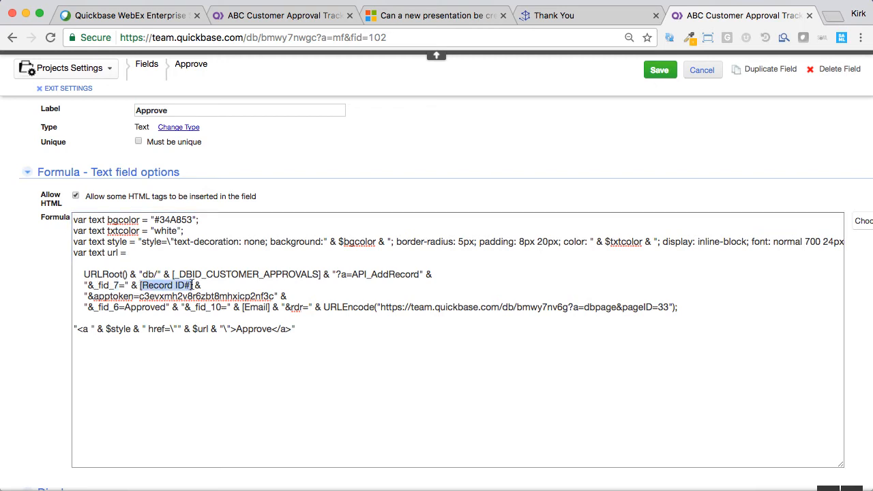
{"action": "left_click", "coordinate": [177, 285]}
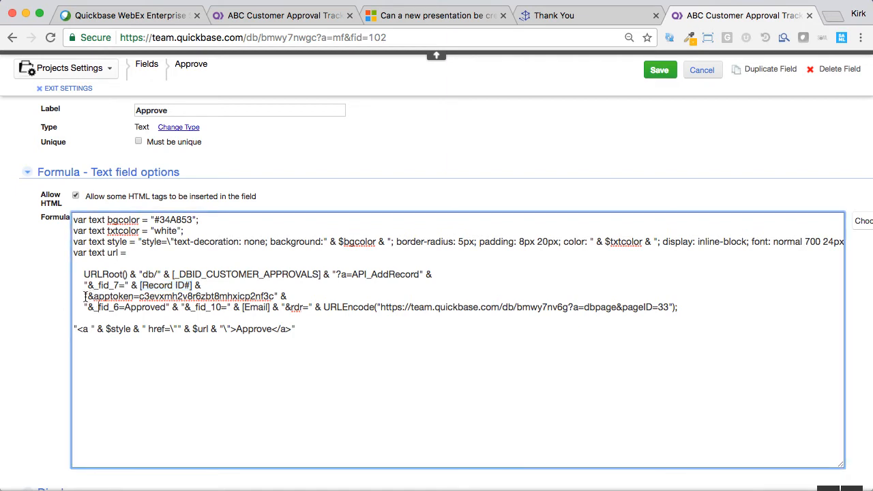
{"action": "left_click_drag", "start_coordinate": [90, 296], "coordinate": [241, 296]}
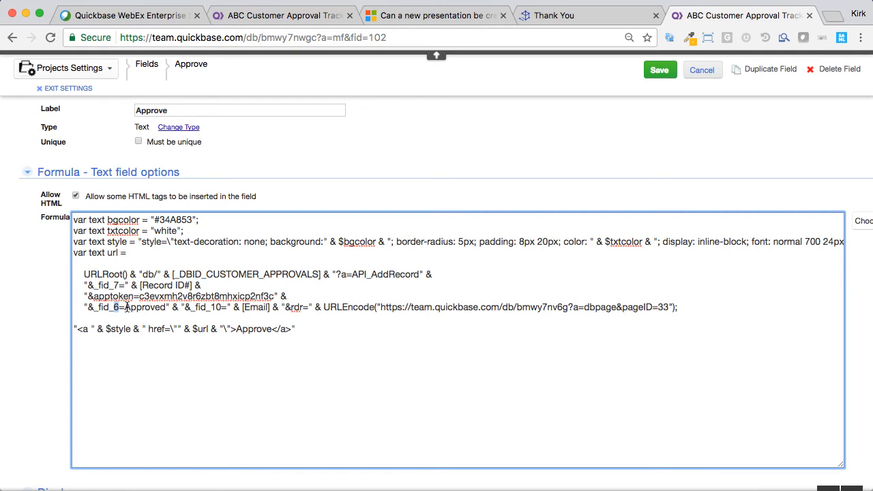
{"action": "double_click", "coordinate": [144, 307]}
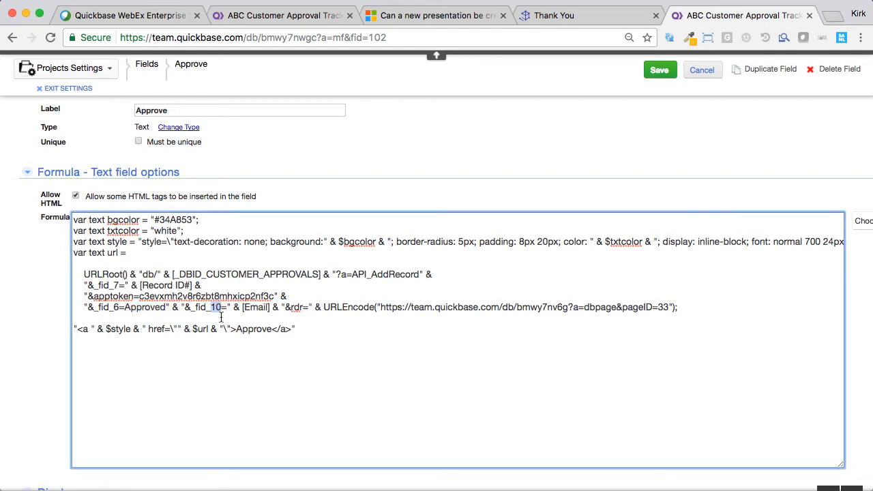
{"action": "double_click", "coordinate": [255, 307]}
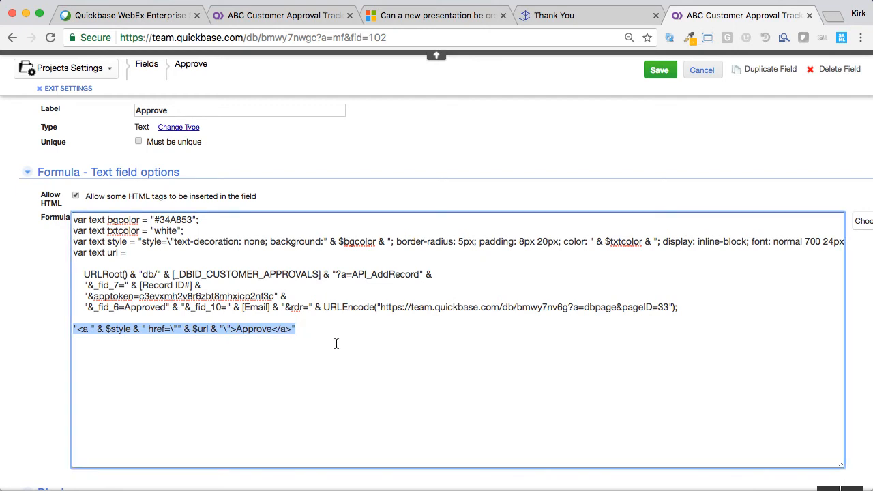
{"action": "mouse_move", "coordinate": [200, 319]}
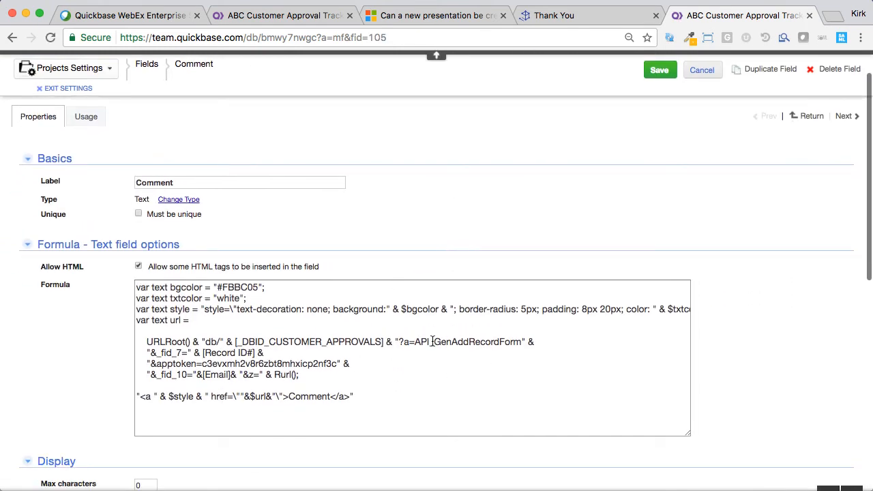
- Highlight API_GenAddRecordForm in the Comment formula, then cancel without saving
{"action": "double_click", "coordinate": [478, 341]}
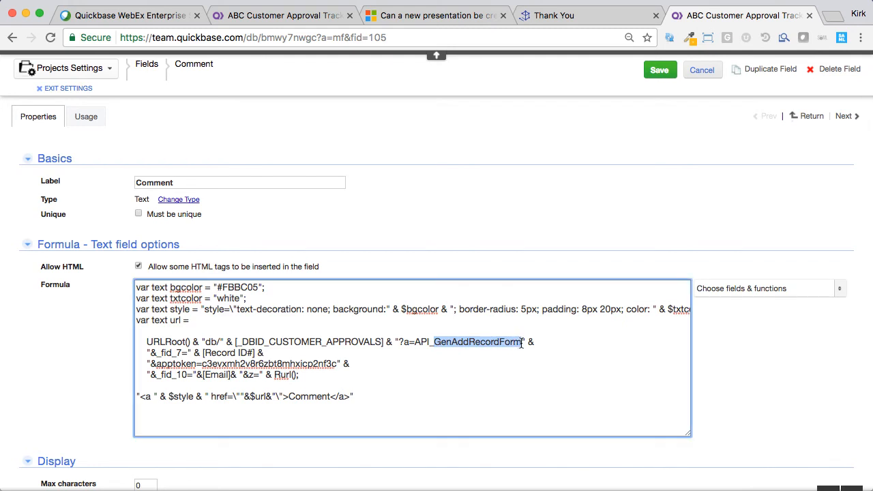
{"action": "mouse_move", "coordinate": [460, 384]}
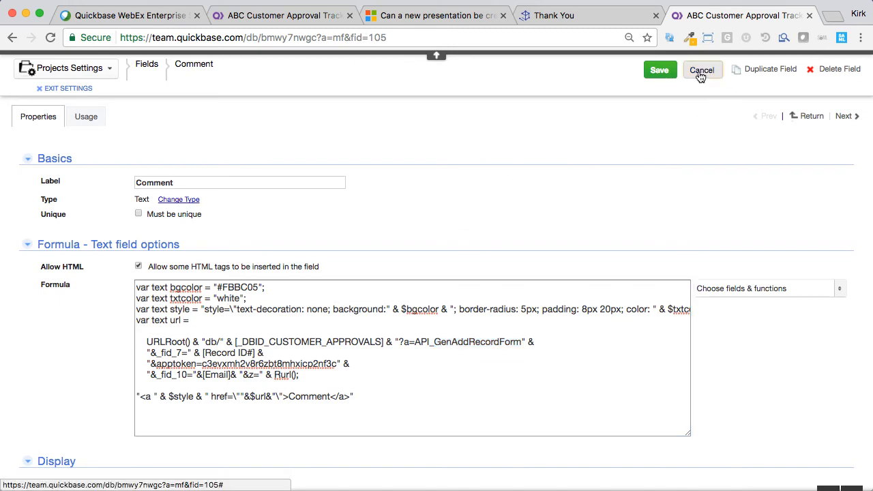
{"action": "left_click", "coordinate": [702, 70]}
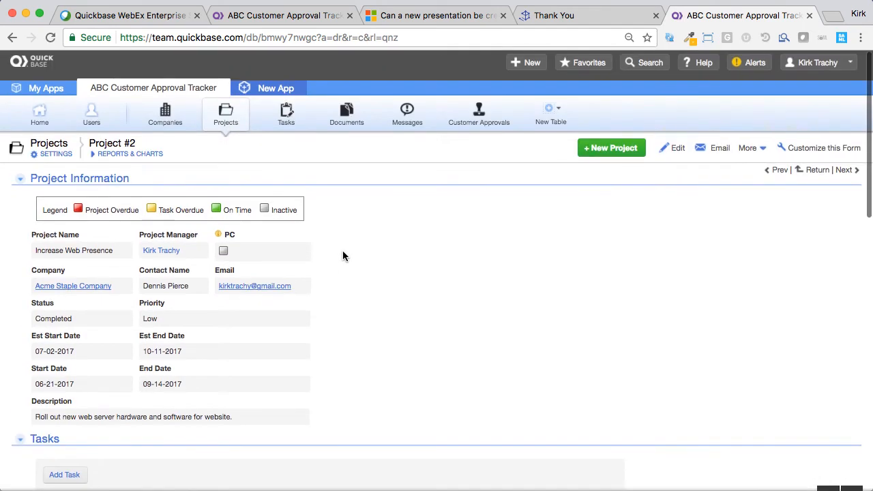
{"action": "mouse_move", "coordinate": [479, 114]}
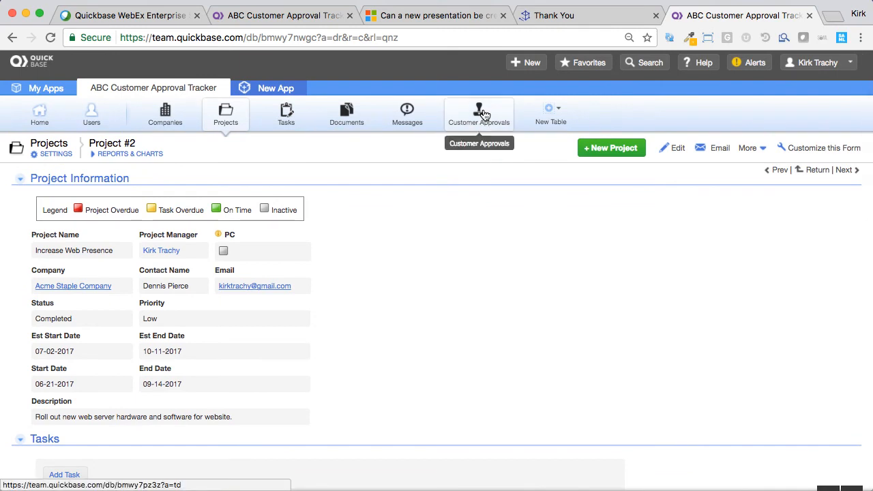
{"action": "mouse_move", "coordinate": [417, 92]}
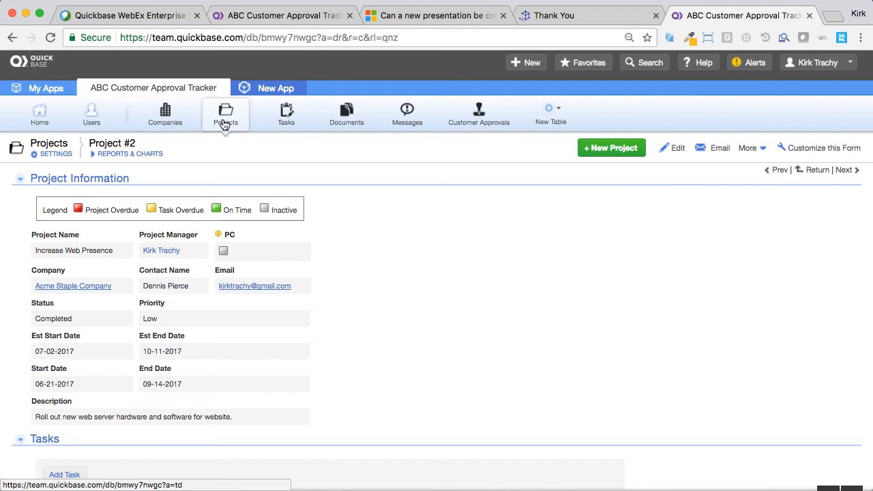
{"action": "mouse_move", "coordinate": [225, 116]}
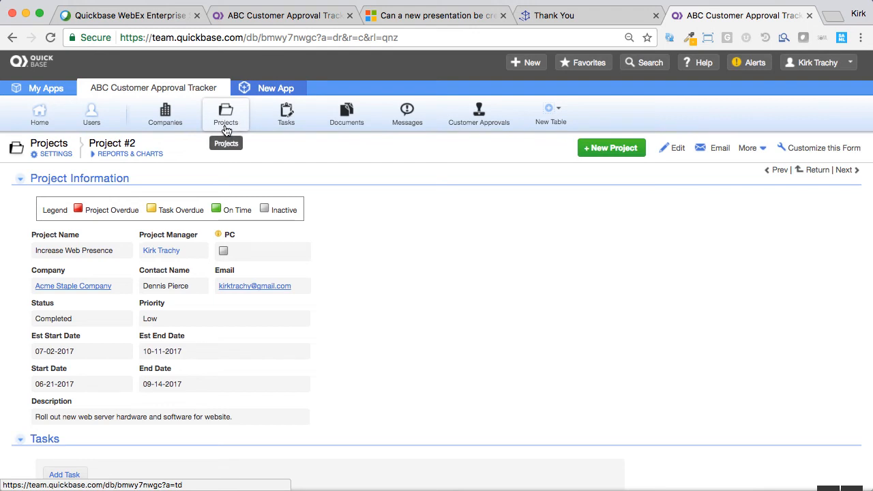
- Open Customer Approvals table settings and scroll the overview toward Quick Base actions
{"action": "left_click", "coordinate": [478, 114]}
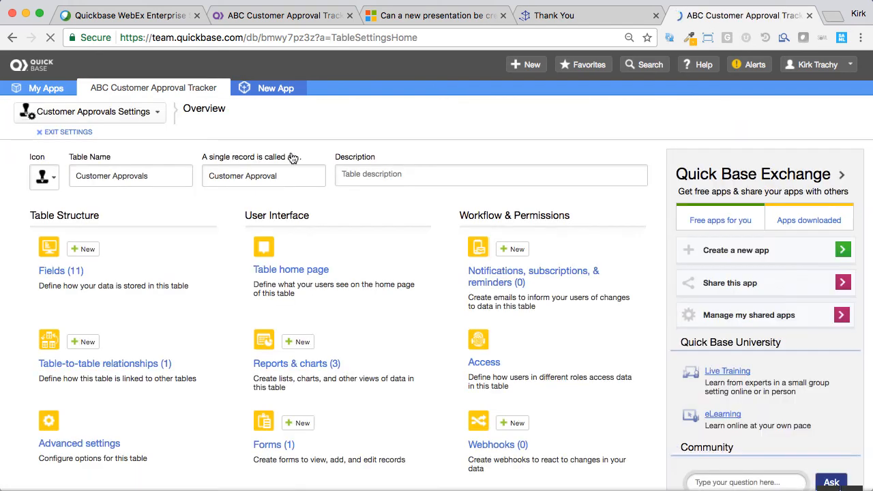
{"action": "scroll", "scroll_direction": "down", "scroll_amount": 3}
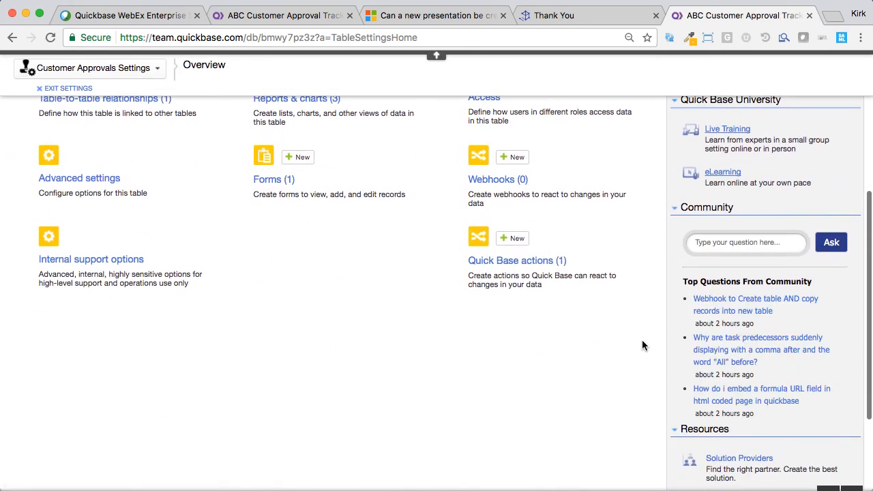
{"action": "mouse_move", "coordinate": [517, 260]}
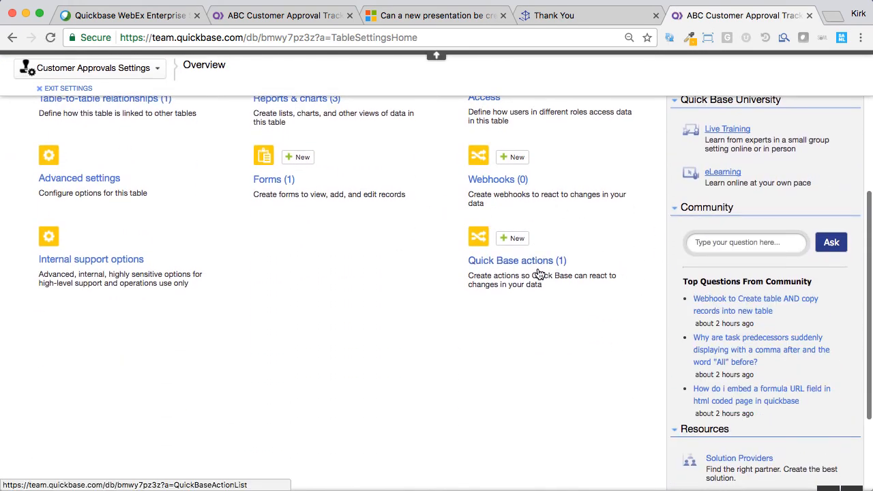
- Open the 'Update Project with customer approval' action and review its criteria and action type
{"action": "left_click", "coordinate": [511, 260]}
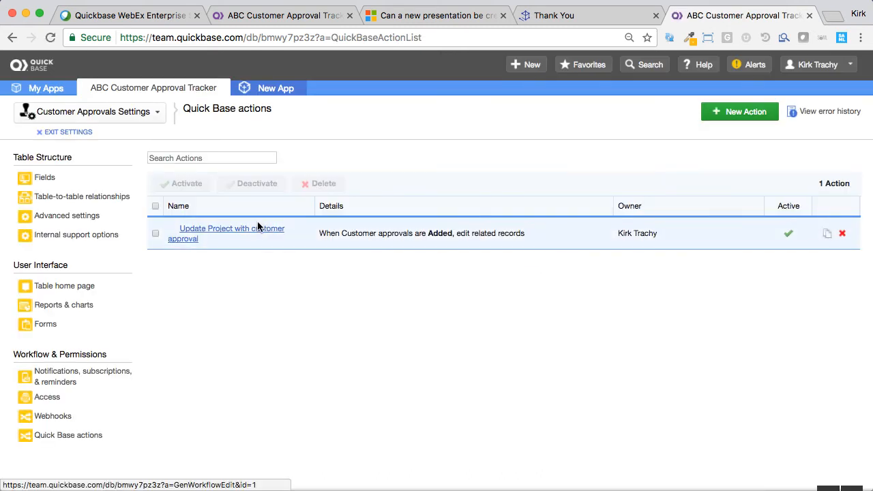
{"action": "mouse_move", "coordinate": [780, 221]}
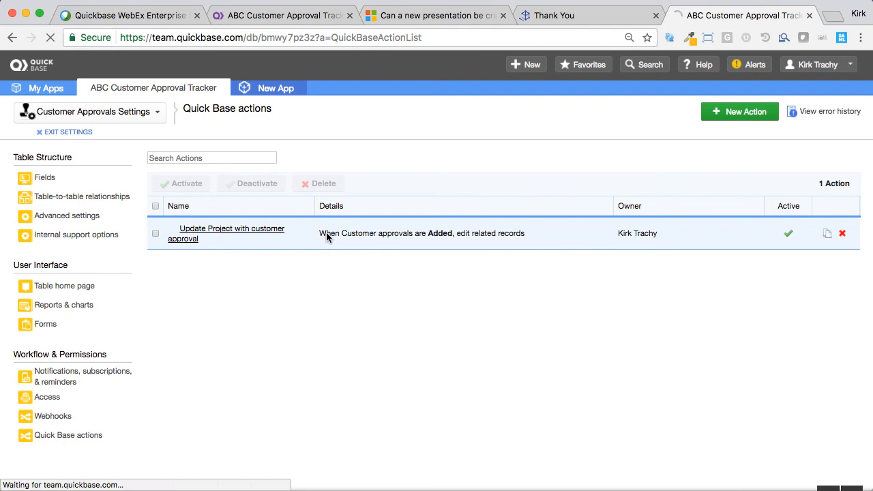
{"action": "left_click", "coordinate": [232, 233]}
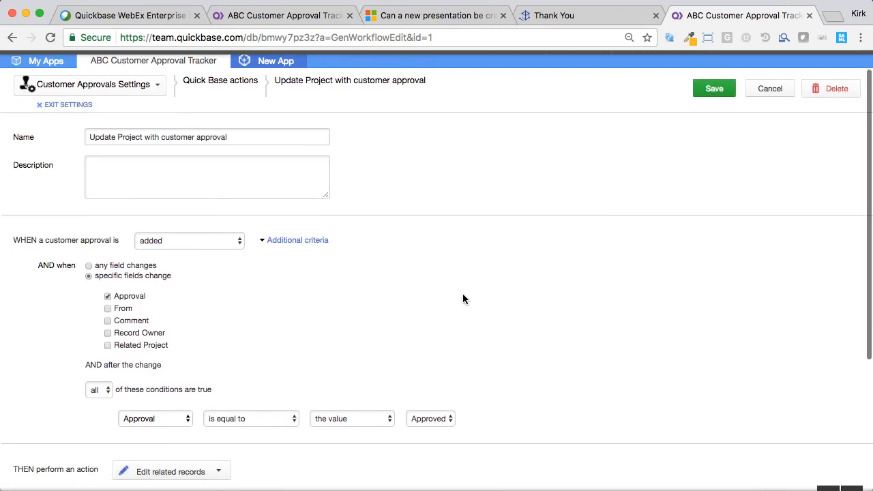
{"action": "scroll", "scroll_direction": "down", "scroll_amount": 3}
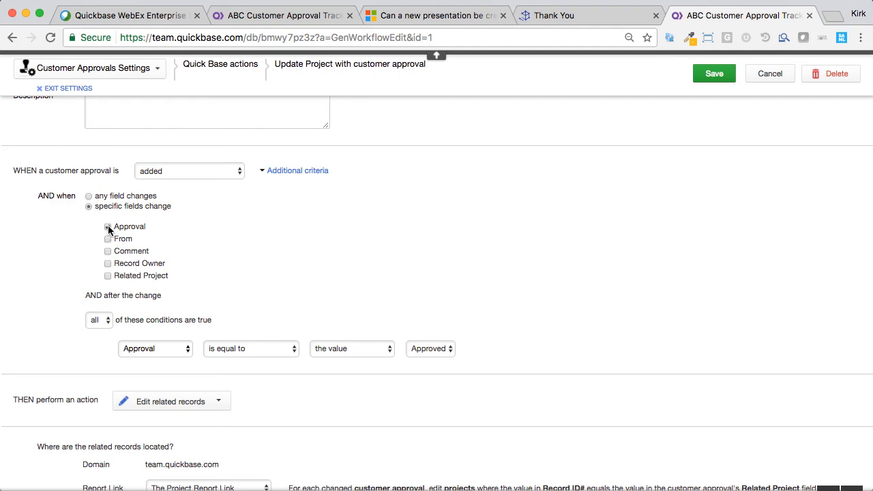
{"action": "left_click", "coordinate": [108, 227]}
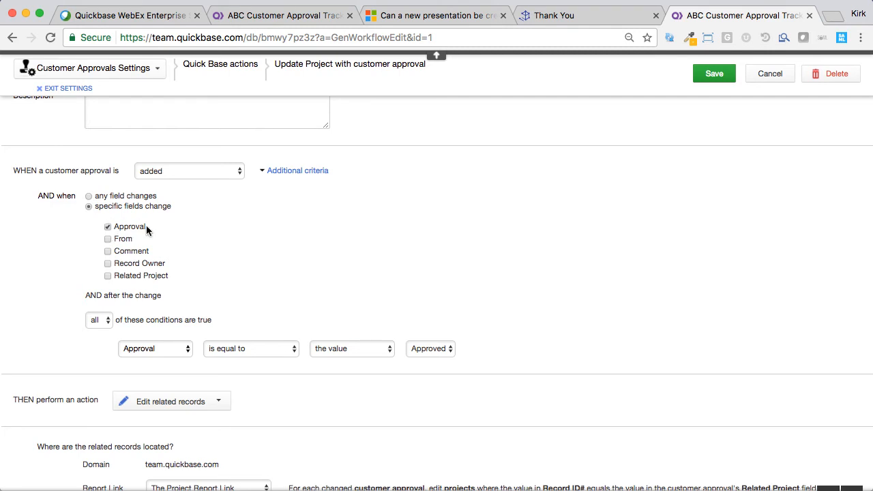
{"action": "scroll", "scroll_direction": "down", "scroll_amount": 3}
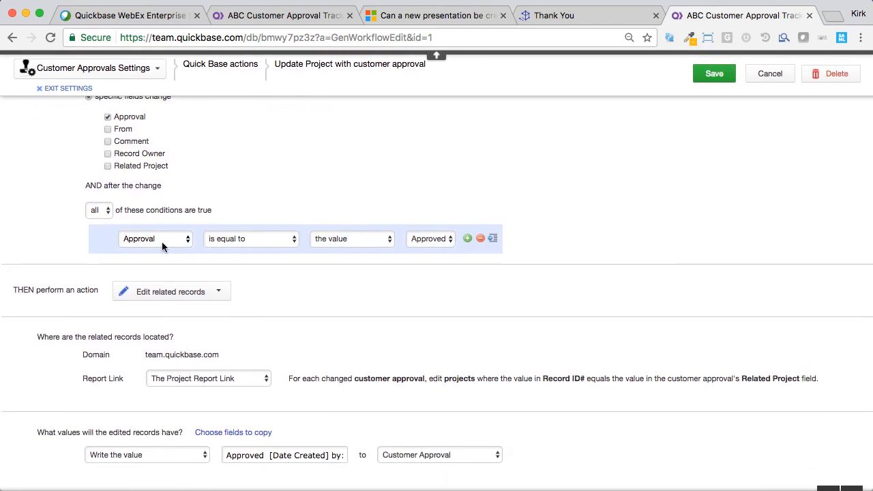
{"action": "mouse_move", "coordinate": [273, 239]}
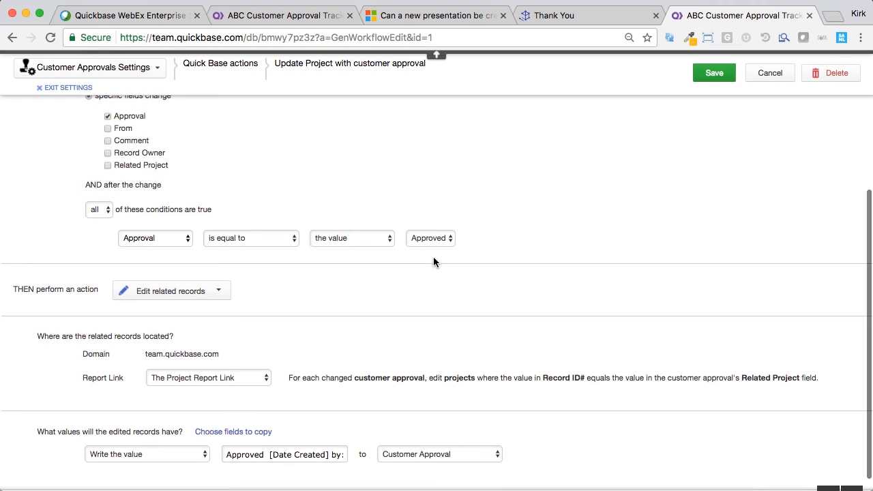
{"action": "mouse_move", "coordinate": [374, 303]}
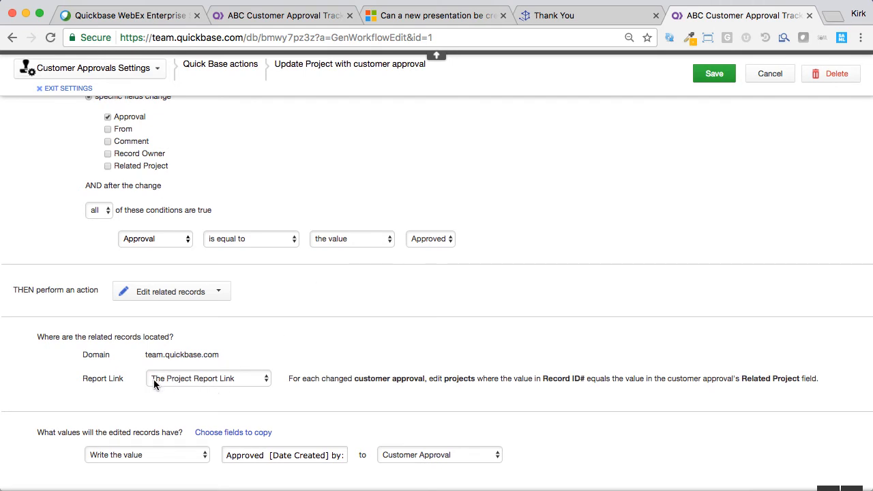
{"action": "mouse_move", "coordinate": [261, 388]}
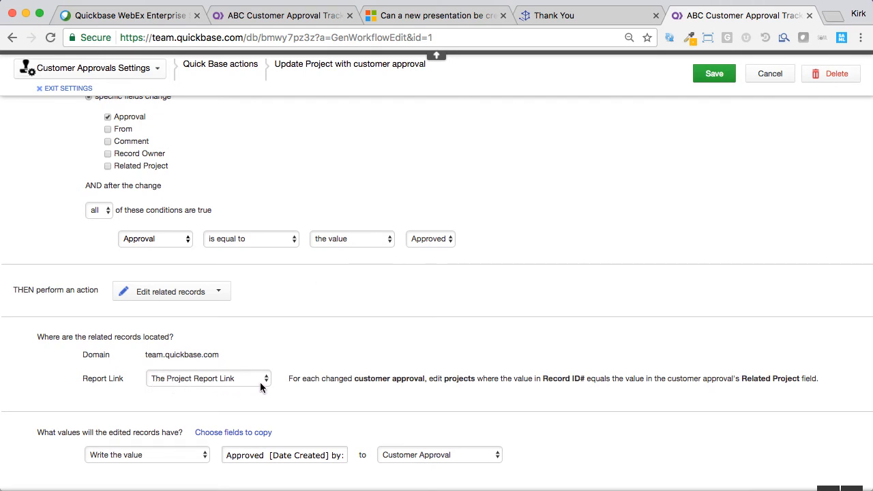
{"action": "mouse_move", "coordinate": [649, 245]}
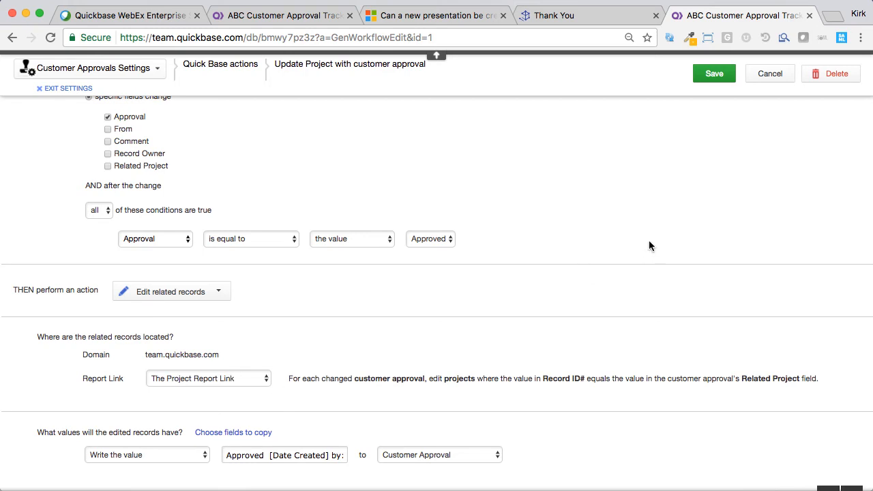
{"action": "mouse_move", "coordinate": [622, 199]}
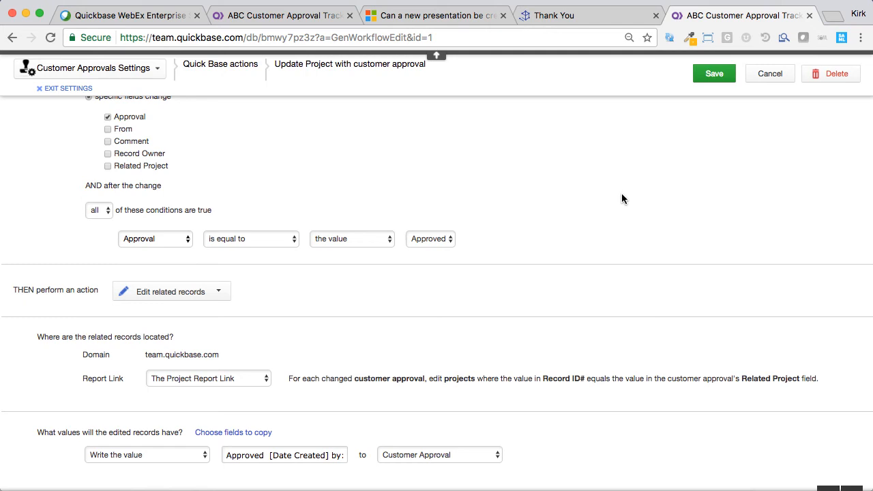
{"action": "mouse_move", "coordinate": [208, 375]}
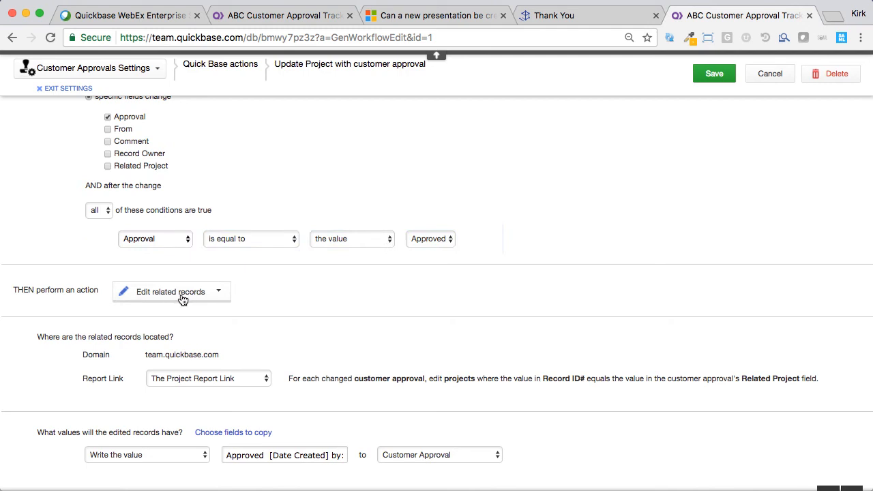
{"action": "mouse_move", "coordinate": [199, 300]}
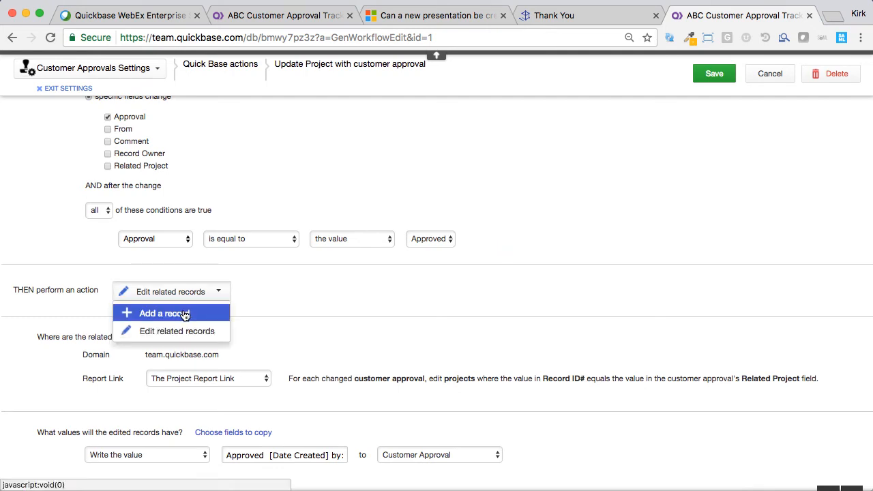
{"action": "mouse_move", "coordinate": [165, 331]}
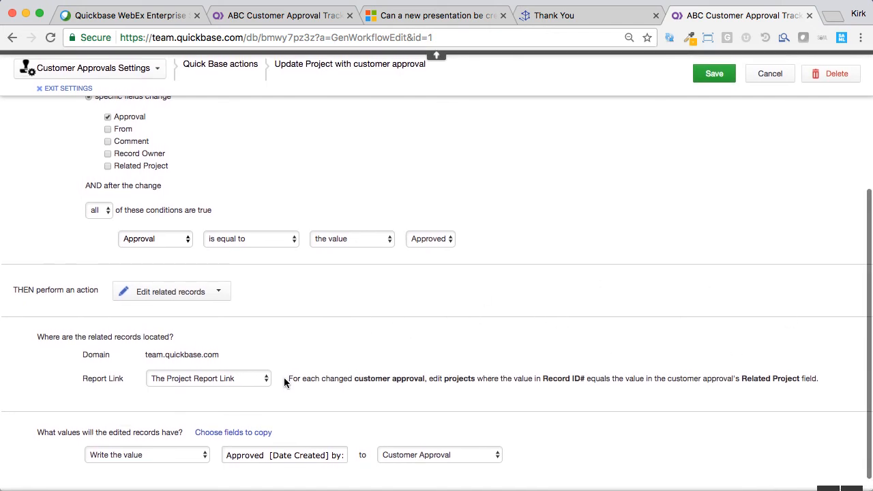
{"action": "mouse_move", "coordinate": [239, 484]}
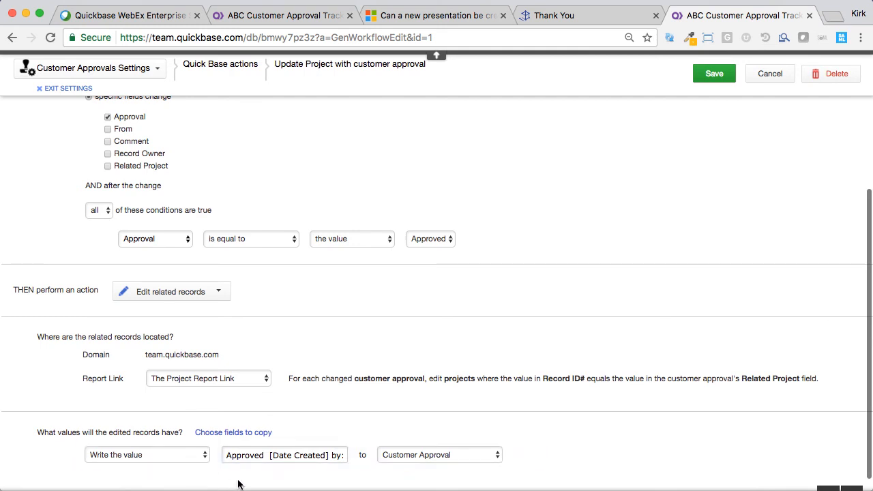
- Edit the Customer Approval value, showing '[Date Created] by: [From]'
{"action": "left_click", "coordinate": [284, 455]}
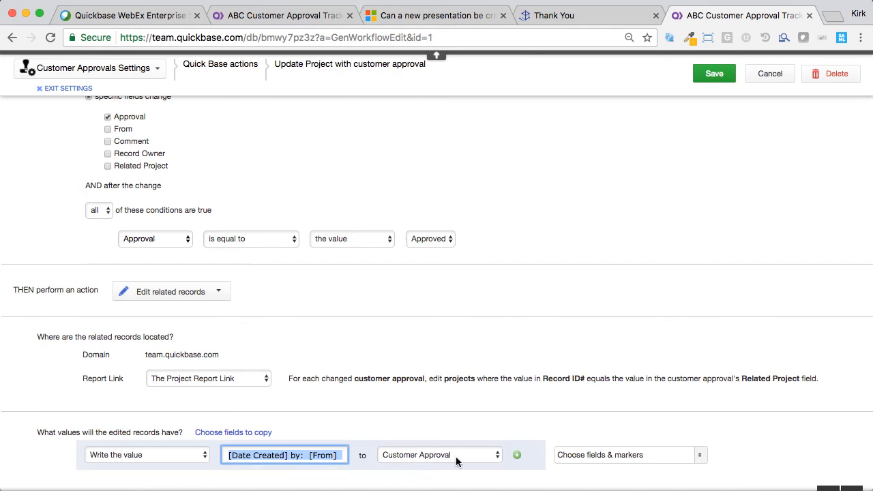
{"action": "mouse_move", "coordinate": [443, 457]}
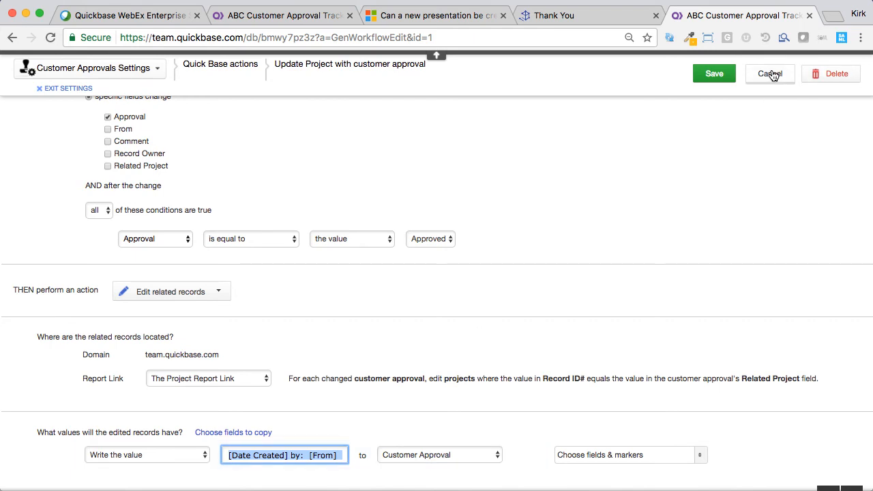
- Cancel the action editor and go to the ABC Customer Approval Tracker home page
{"action": "left_click", "coordinate": [769, 74]}
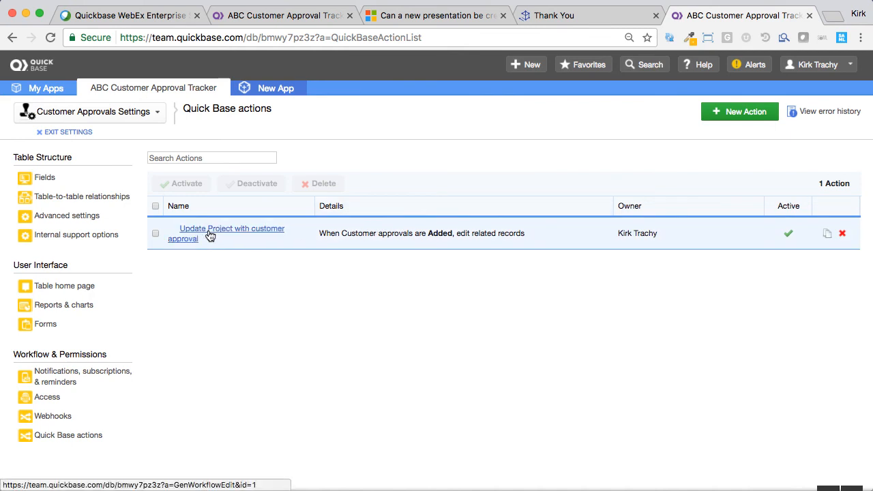
{"action": "mouse_move", "coordinate": [285, 183]}
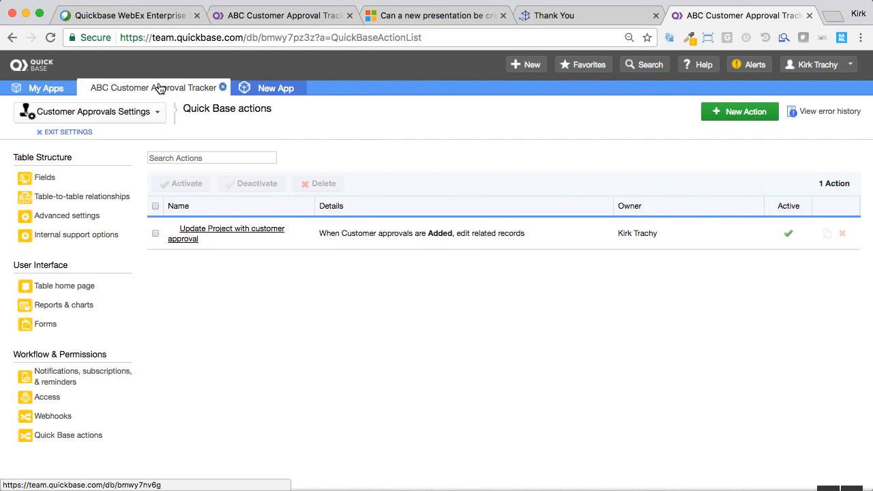
{"action": "left_click", "coordinate": [153, 88]}
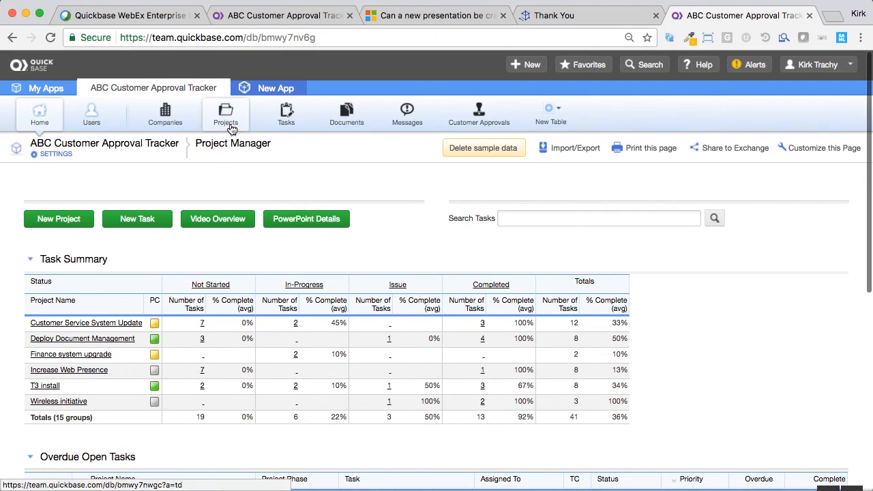
{"action": "mouse_move", "coordinate": [245, 102]}
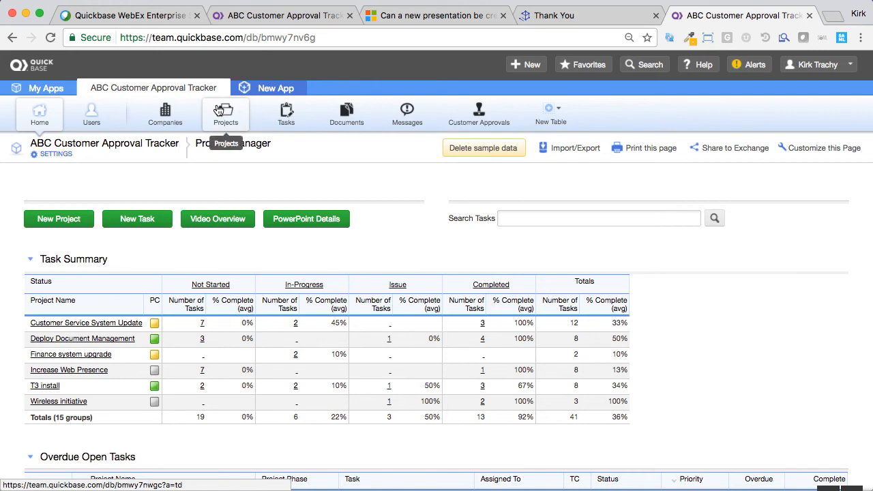
- Open the Projects table's Request Customer Approval notification from its notification settings
{"action": "left_click", "coordinate": [226, 114]}
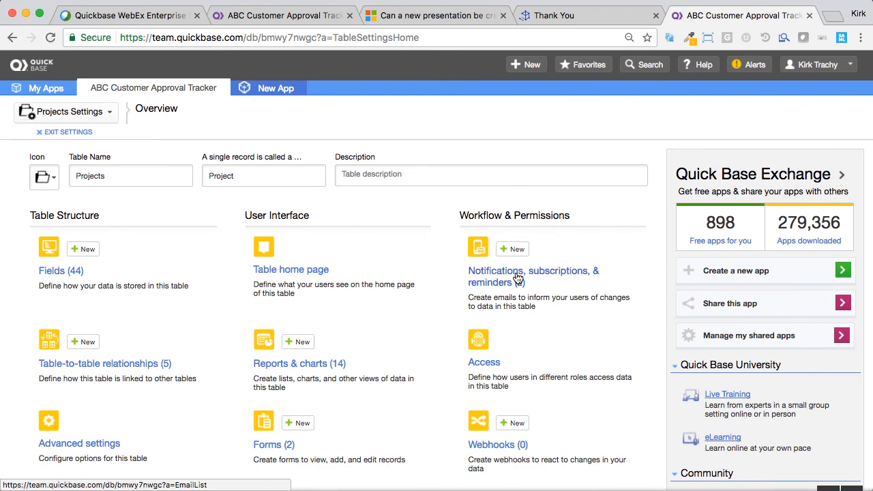
{"action": "left_click", "coordinate": [534, 276]}
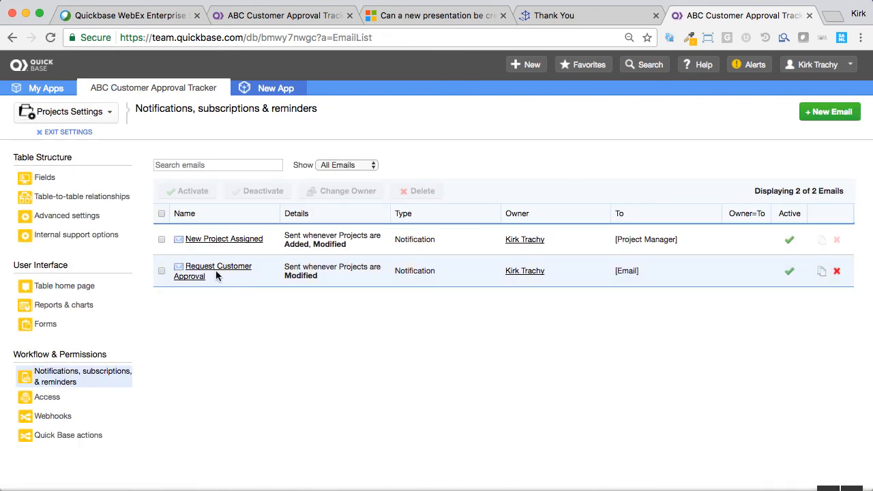
{"action": "left_click", "coordinate": [219, 271]}
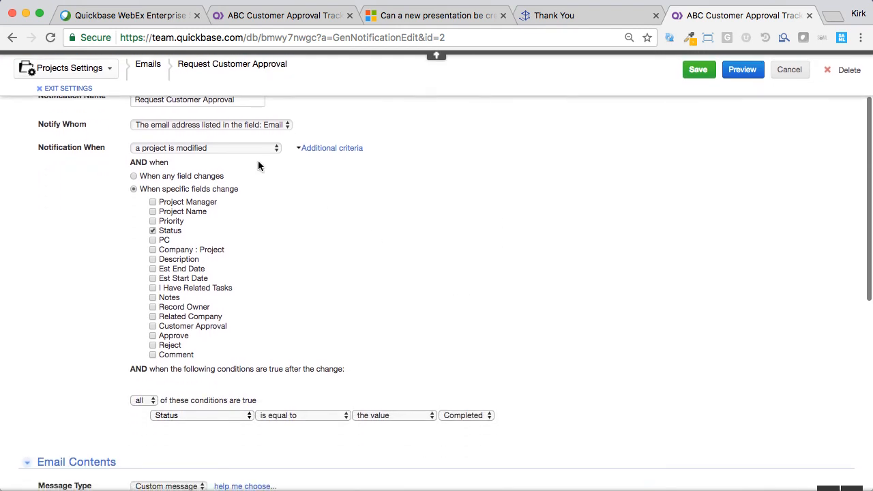
{"action": "mouse_move", "coordinate": [212, 239]}
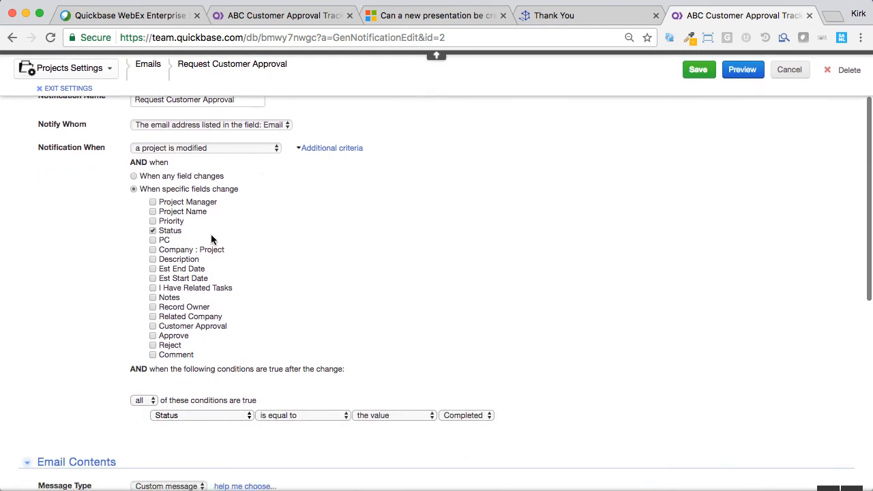
{"action": "mouse_move", "coordinate": [414, 291]}
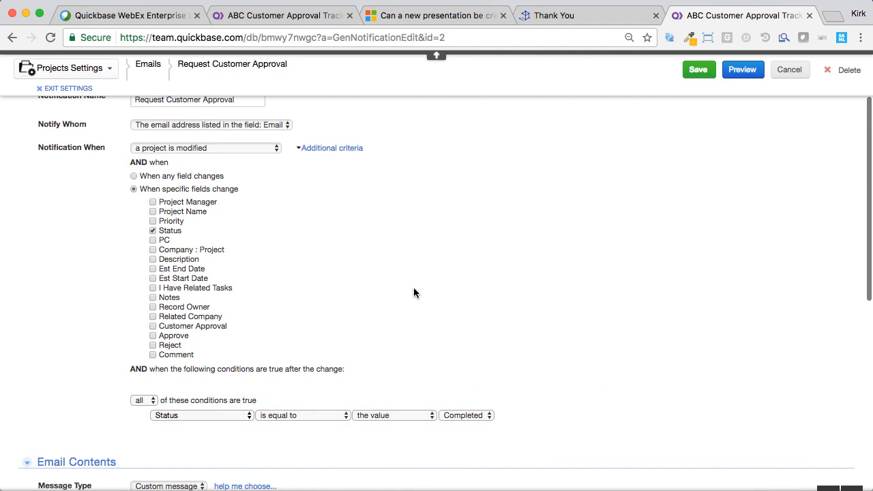
- Reveal the email subject and enlarge the custom message showing [Approve] [Reject] [Comment]
{"action": "scroll", "scroll_direction": "down", "scroll_amount": 3}
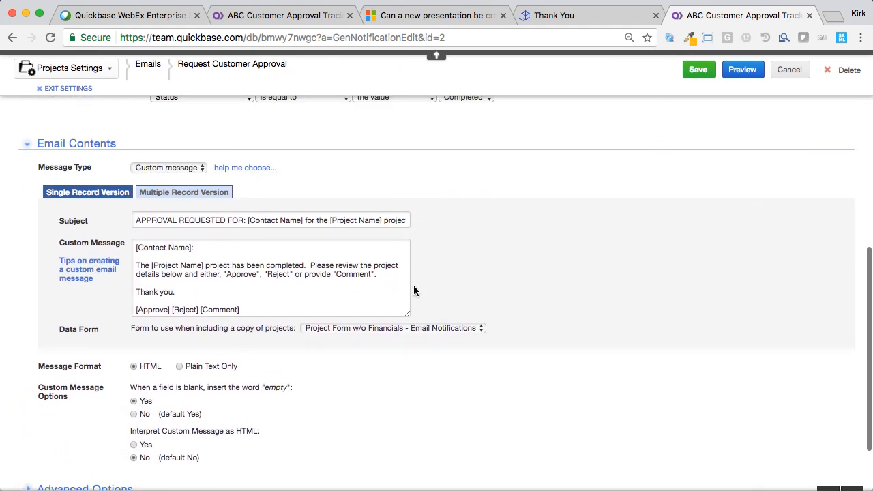
{"action": "mouse_move", "coordinate": [218, 169]}
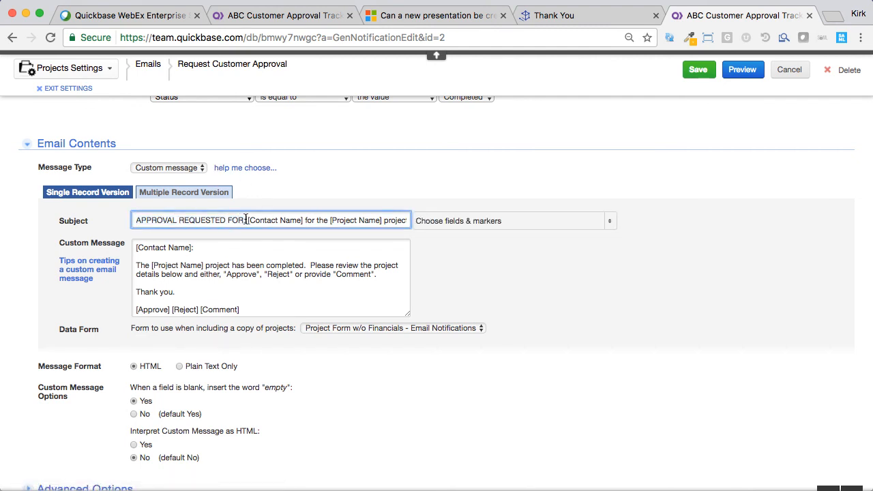
{"action": "double_click", "coordinate": [275, 220]}
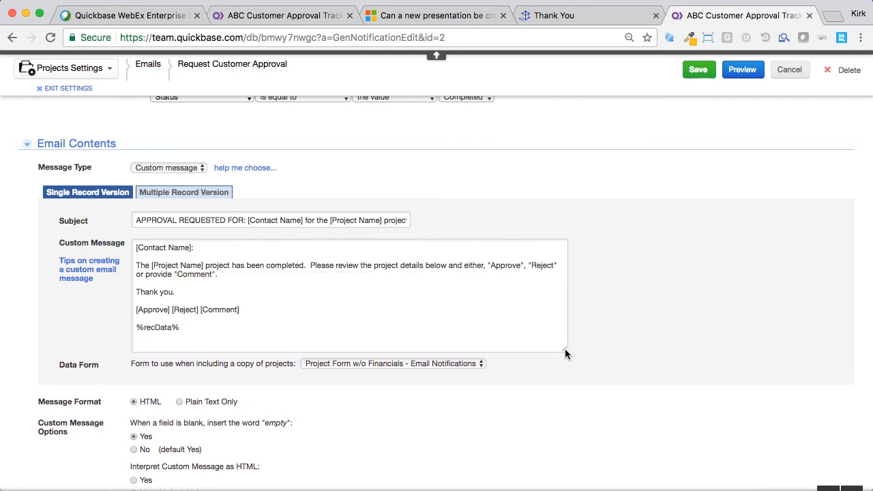
{"action": "left_click", "coordinate": [342, 293]}
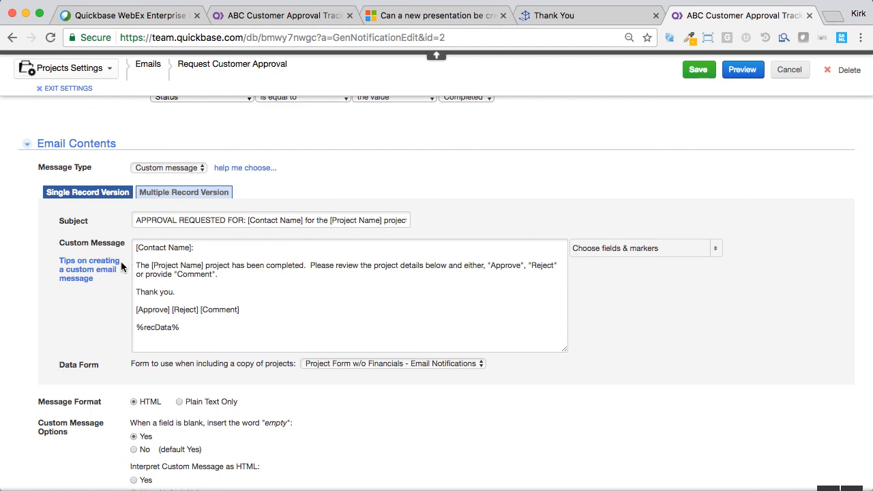
{"action": "left_click", "coordinate": [136, 309]}
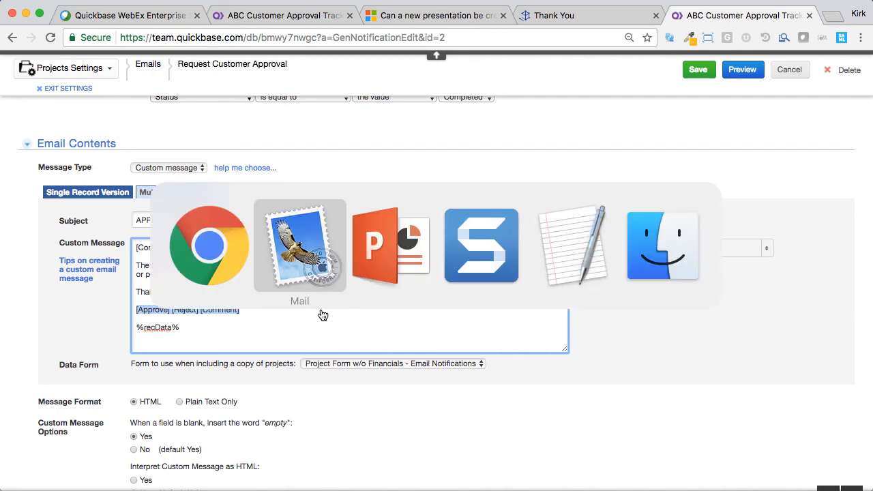
- View the APPROVAL REQUESTED email in Mail, then switch back to Quickbase
{"action": "left_click", "coordinate": [300, 246]}
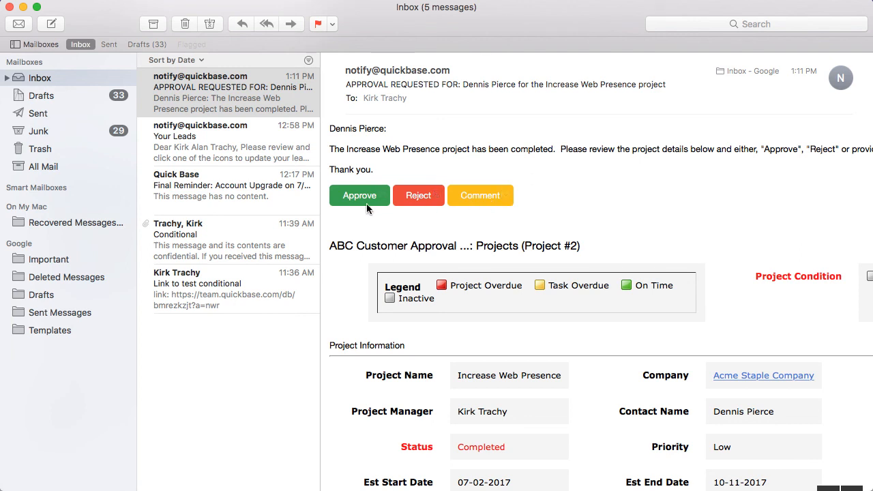
{"action": "mouse_move", "coordinate": [354, 213]}
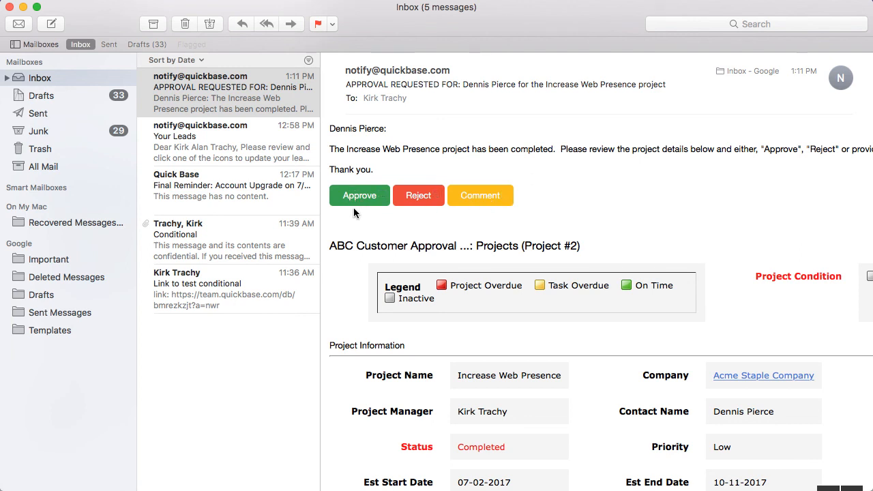
{"action": "mouse_move", "coordinate": [359, 195]}
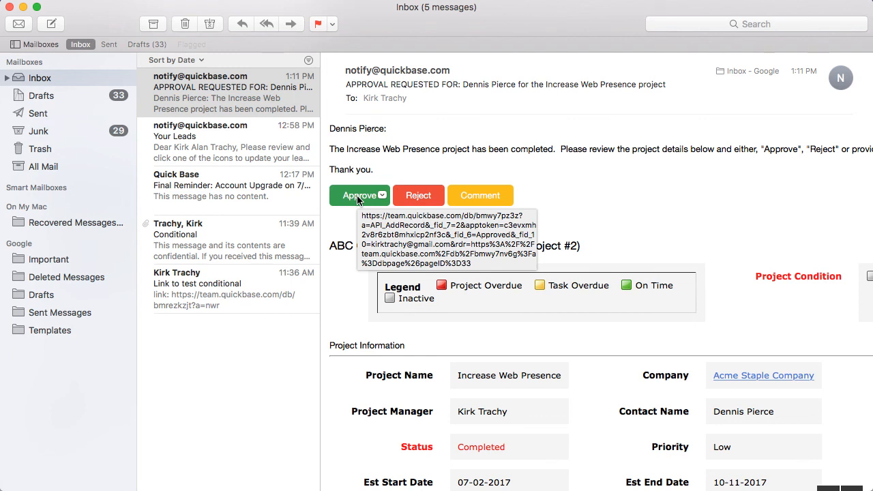
{"action": "mouse_move", "coordinate": [629, 210]}
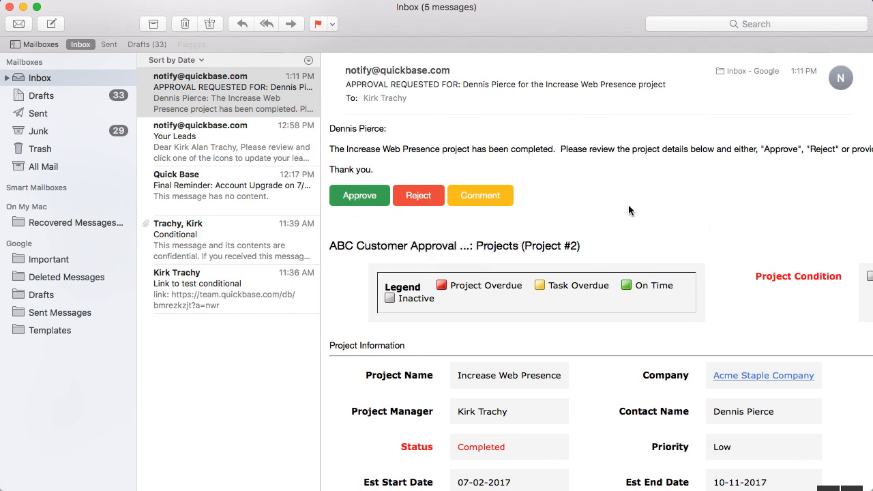
{"action": "mouse_move", "coordinate": [363, 218]}
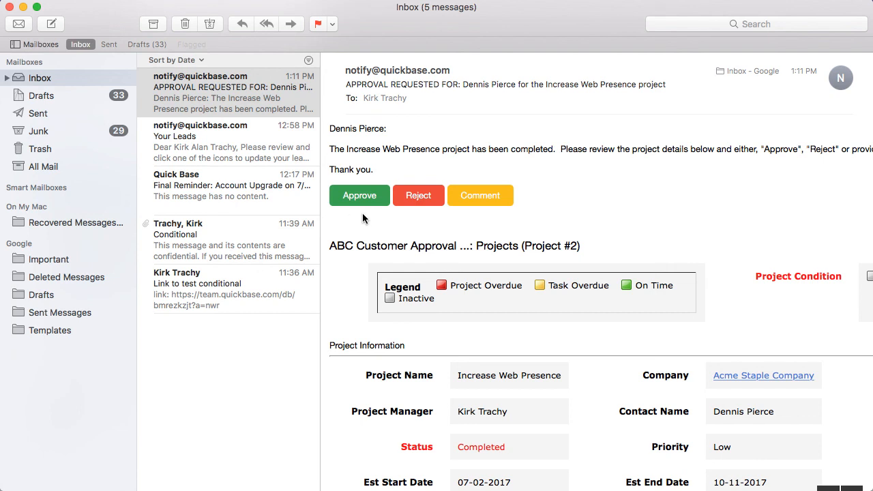
{"action": "mouse_move", "coordinate": [384, 219]}
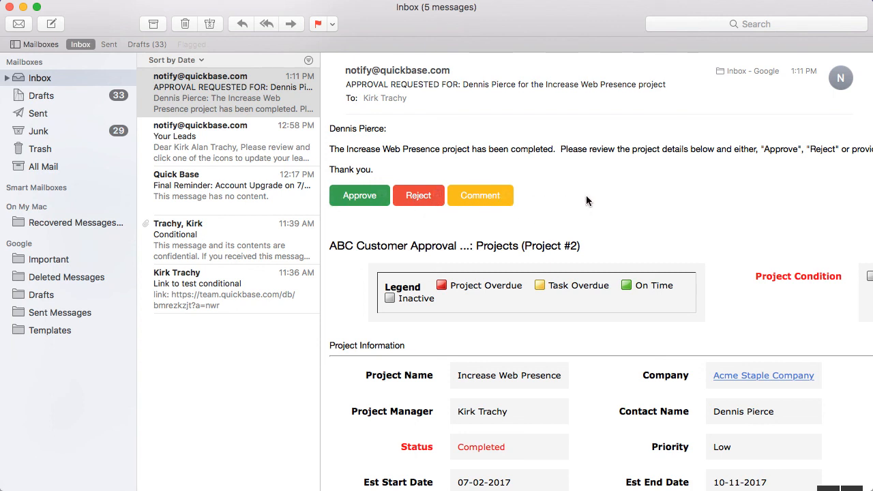
{"action": "mouse_move", "coordinate": [594, 182]}
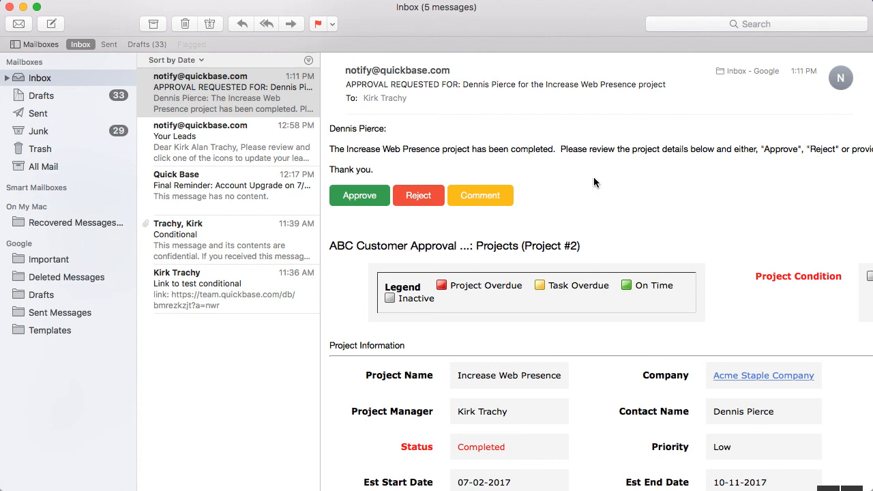
{"action": "mouse_move", "coordinate": [283, 190]}
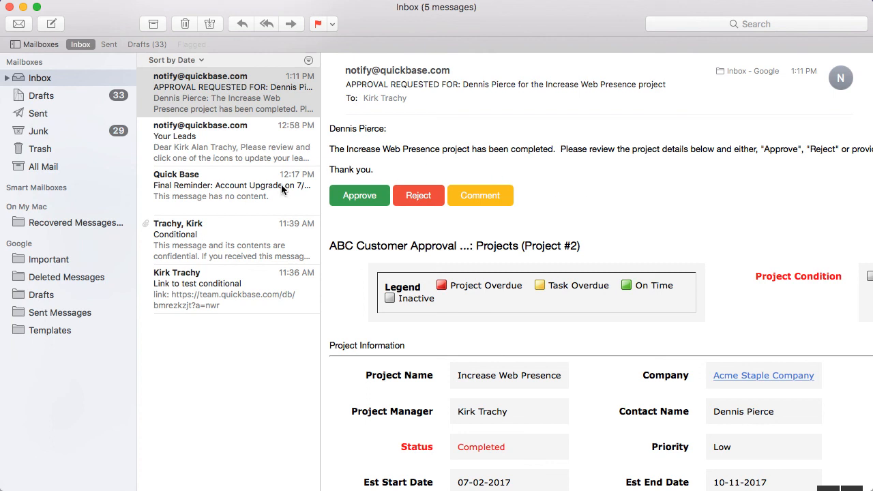
{"action": "key", "text": "cmd+tab"}
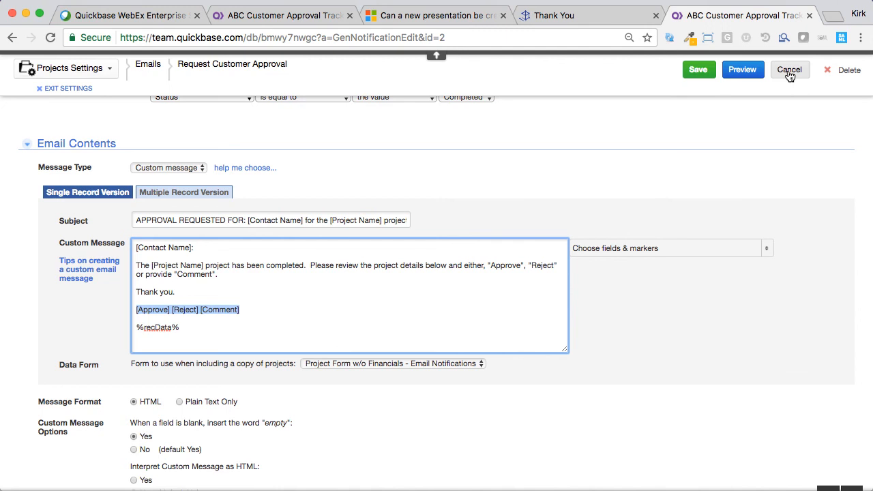
- Cancel the notification editor and confirm leaving the page without saving
{"action": "left_click", "coordinate": [789, 69]}
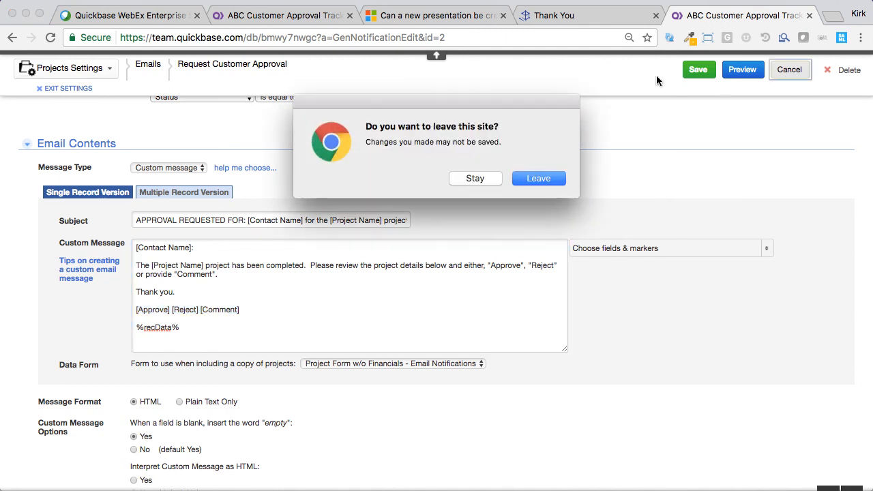
{"action": "left_click", "coordinate": [538, 178]}
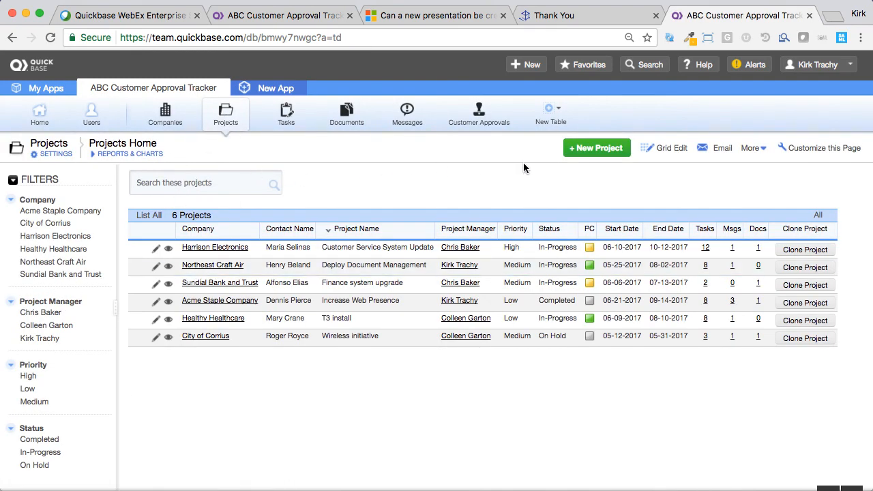
{"action": "mouse_move", "coordinate": [488, 145]}
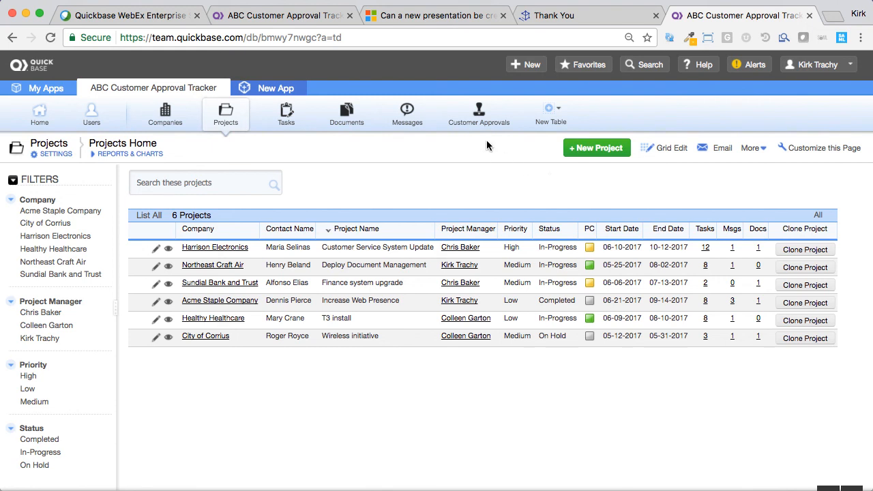
{"action": "mouse_move", "coordinate": [478, 114]}
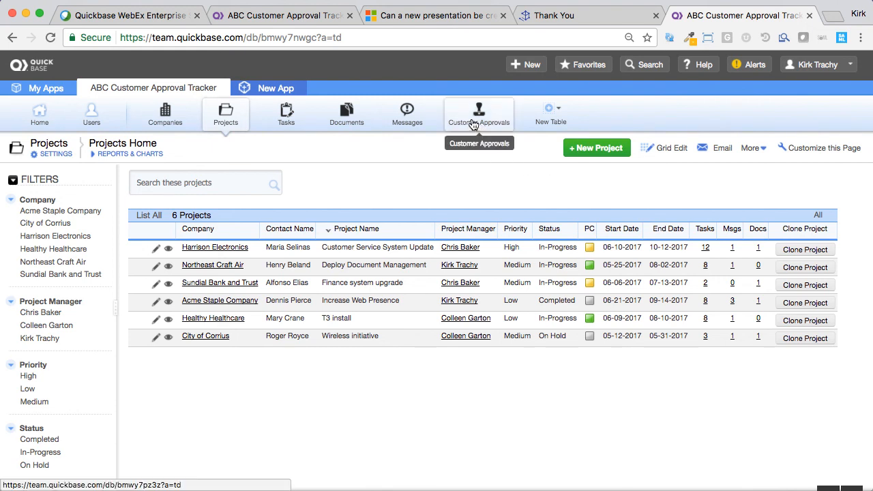
{"action": "mouse_move", "coordinate": [161, 100]}
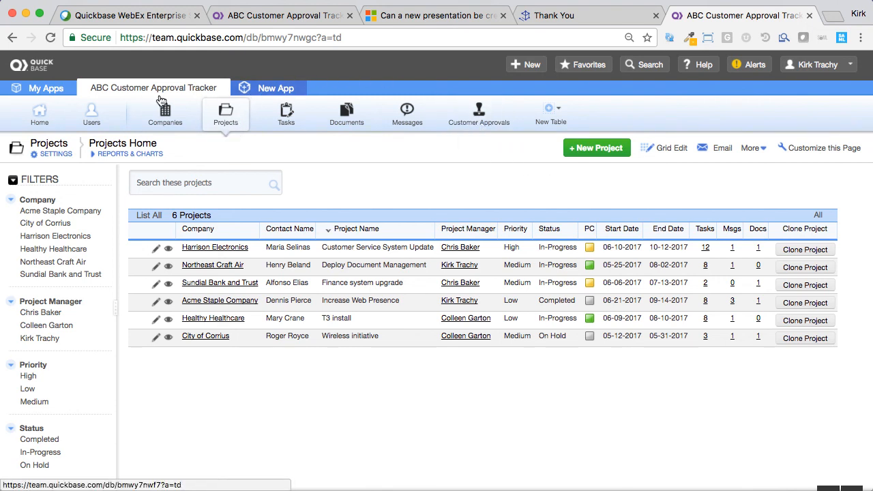